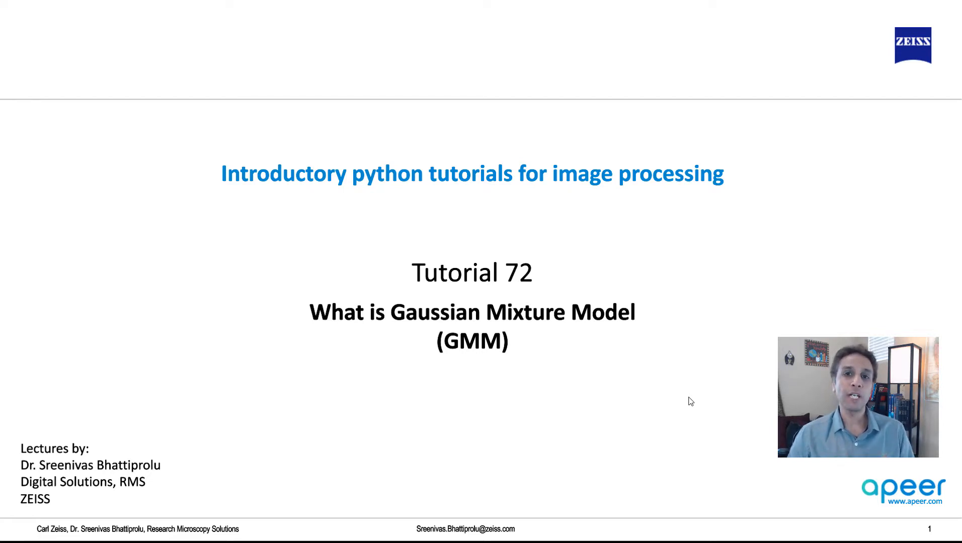
{"action": "mouse_move", "coordinate": [643, 322]}
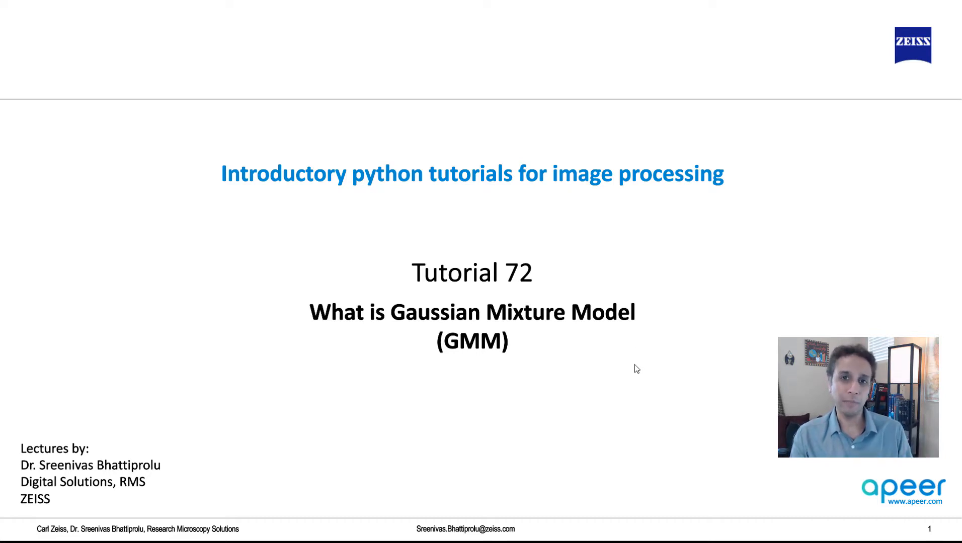
- Advance the slideshow to slide 2, 'What is GMM?', comparing GMM with K-means
{"action": "key", "text": "Right"}
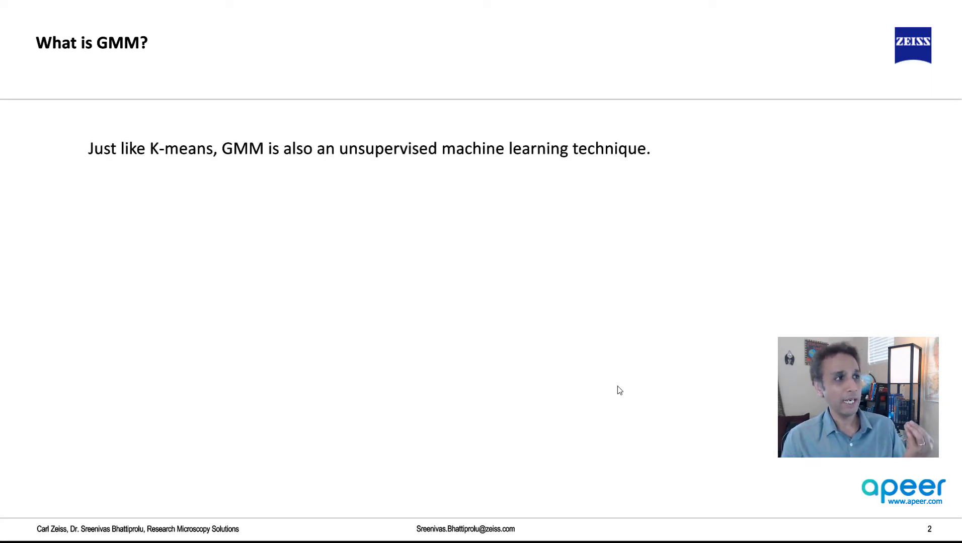
{"action": "mouse_move", "coordinate": [406, 257]}
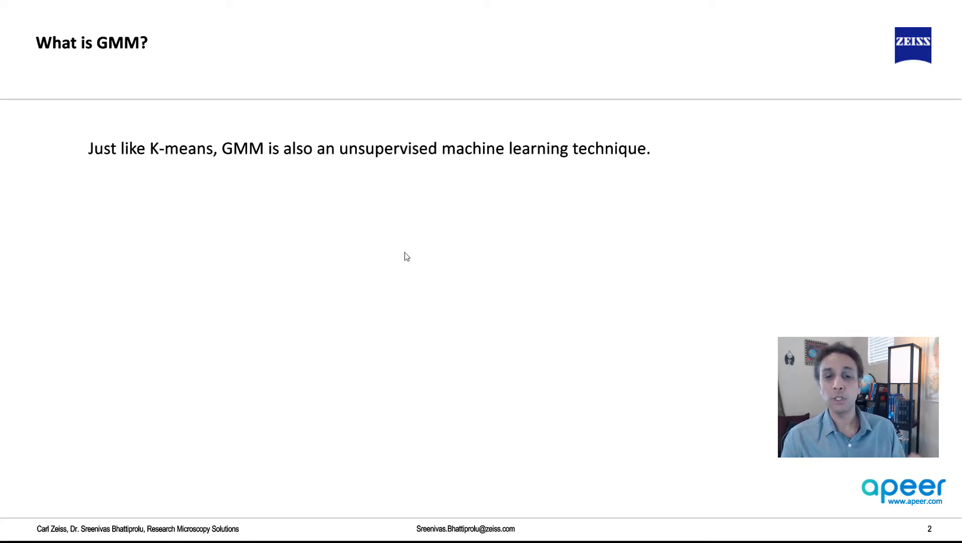
{"action": "mouse_move", "coordinate": [419, 303]}
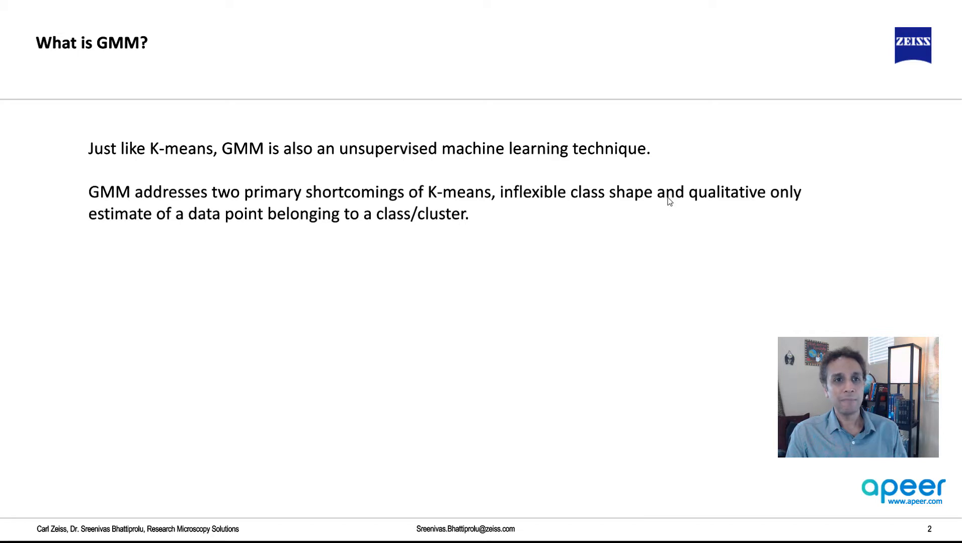
{"action": "mouse_move", "coordinate": [718, 210]}
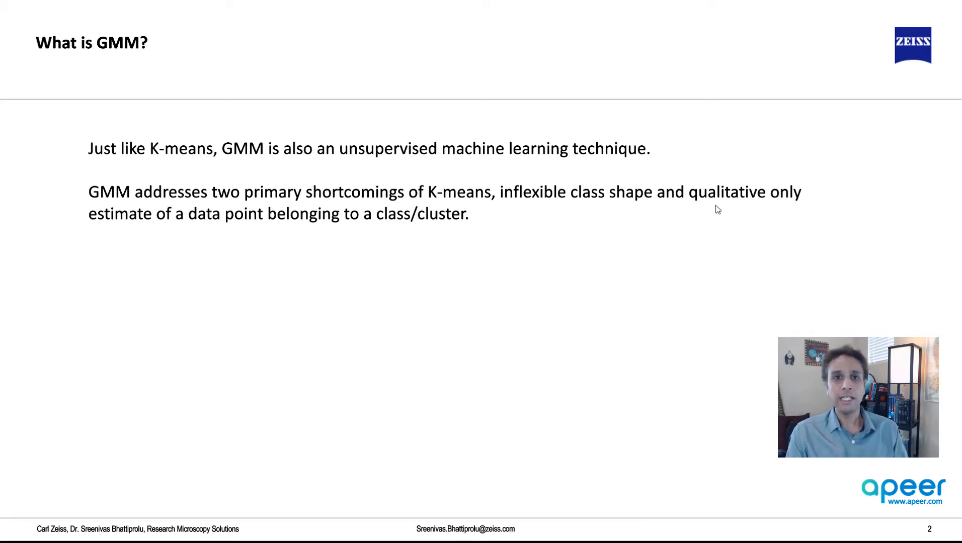
{"action": "mouse_move", "coordinate": [723, 204]}
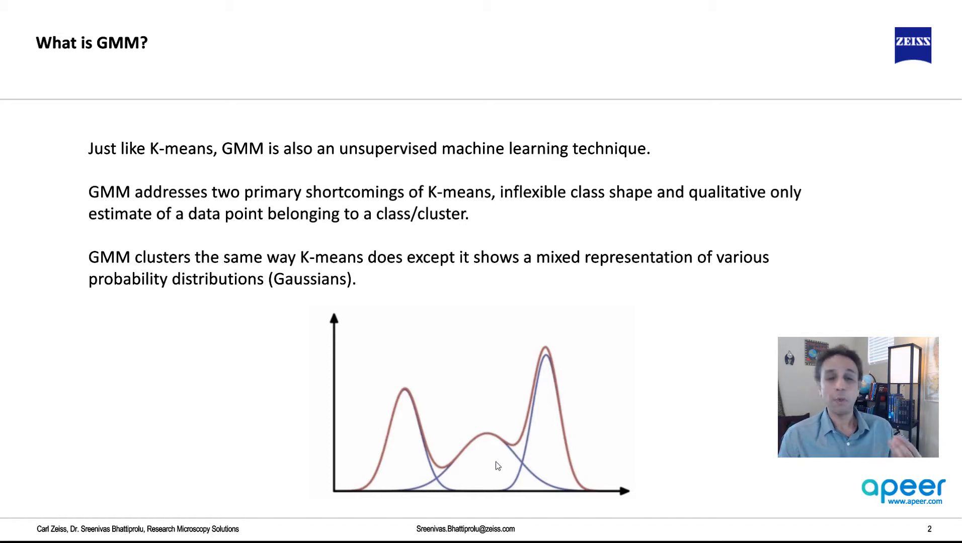
{"action": "mouse_move", "coordinate": [404, 469]}
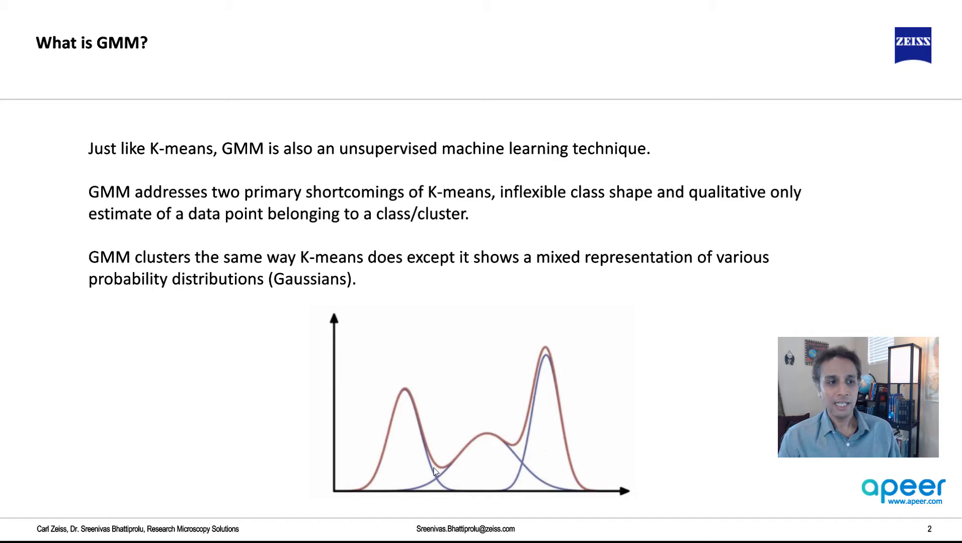
{"action": "mouse_move", "coordinate": [550, 457]}
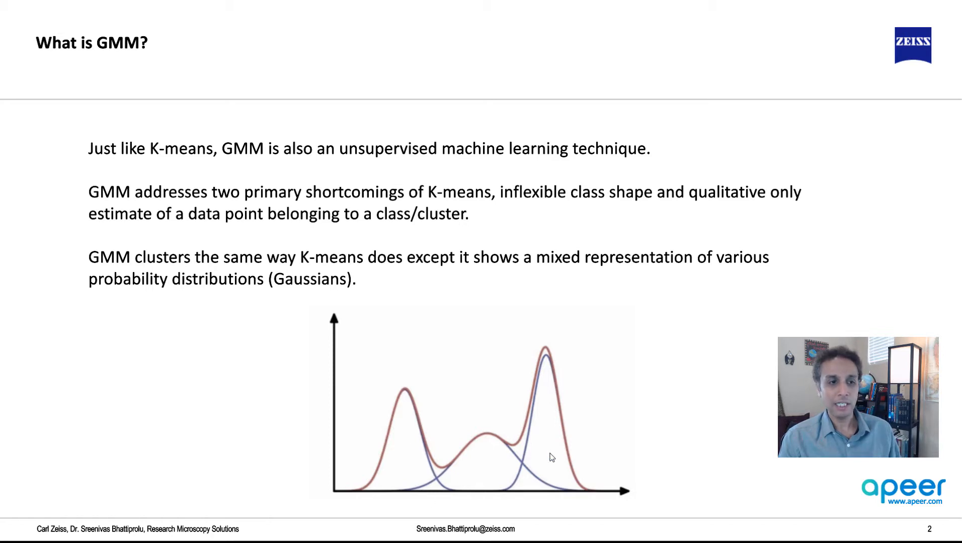
{"action": "mouse_move", "coordinate": [400, 491]}
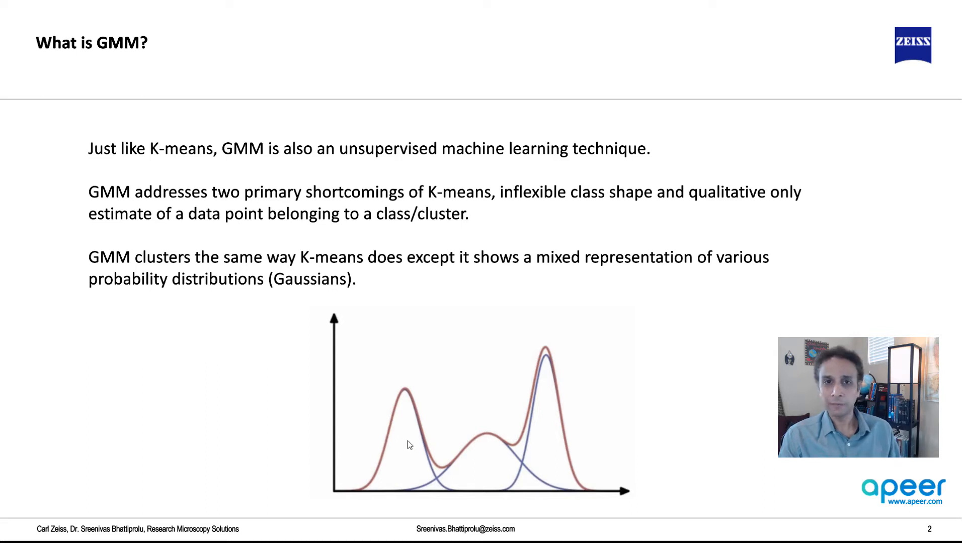
{"action": "mouse_move", "coordinate": [498, 408]}
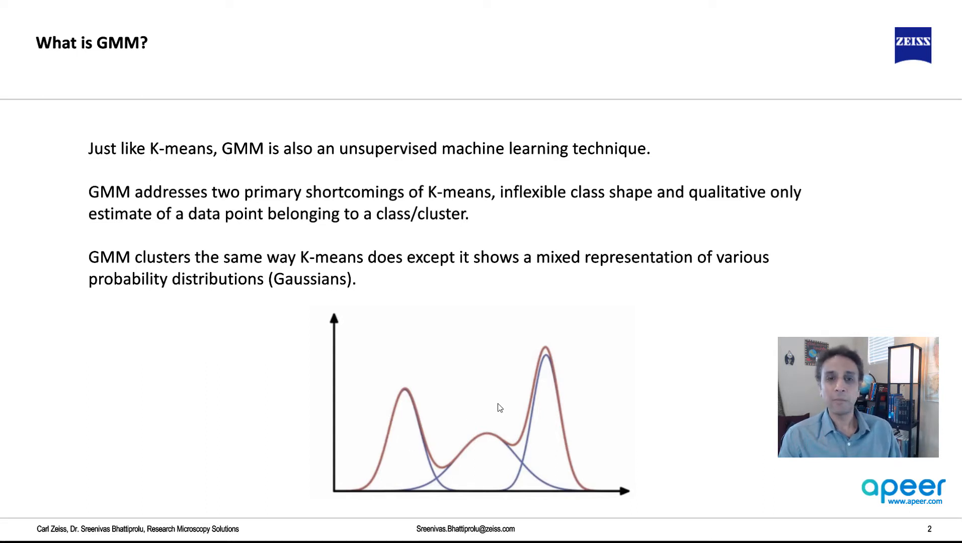
- Advance to slide 3, pairing the striped texture image with the mixture-of-Gaussians graph
{"action": "key", "text": "Right"}
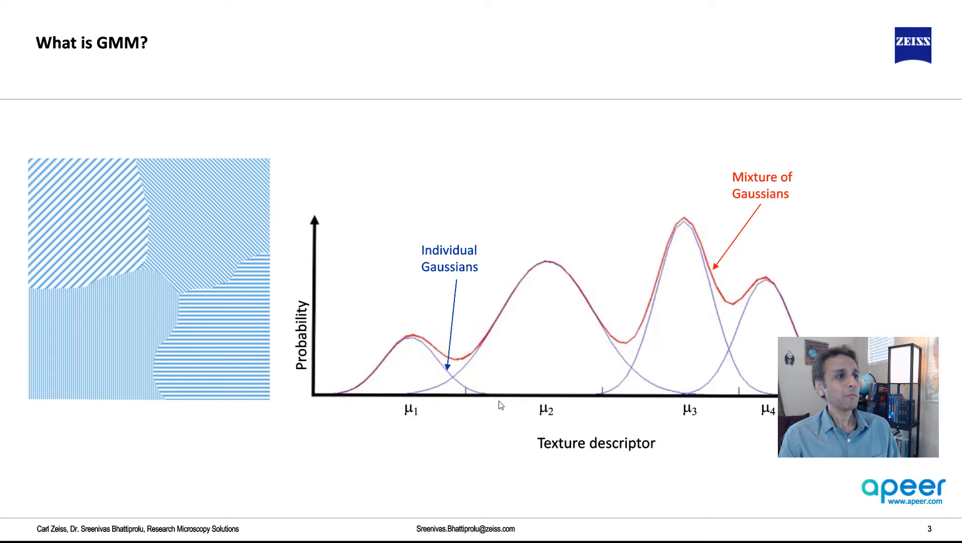
{"action": "mouse_move", "coordinate": [500, 420]}
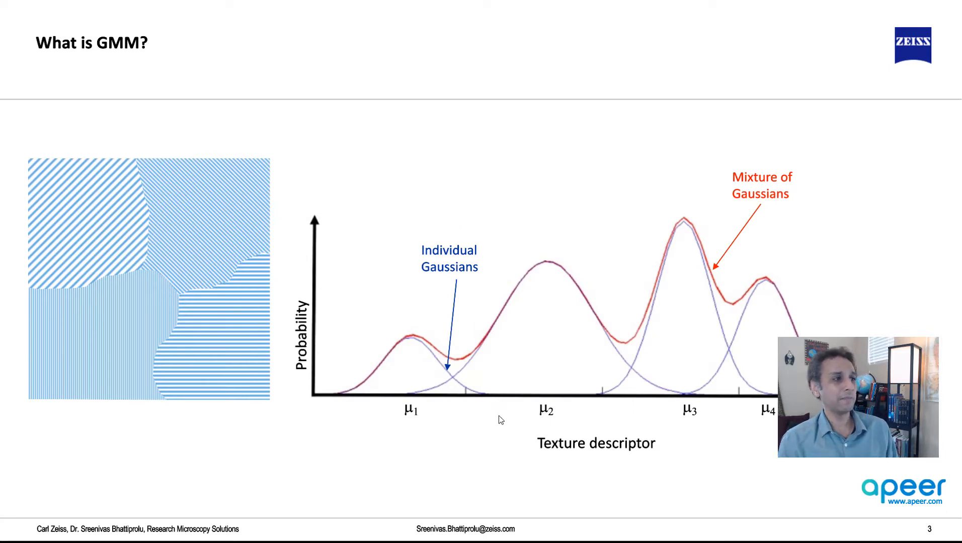
{"action": "mouse_move", "coordinate": [418, 423]}
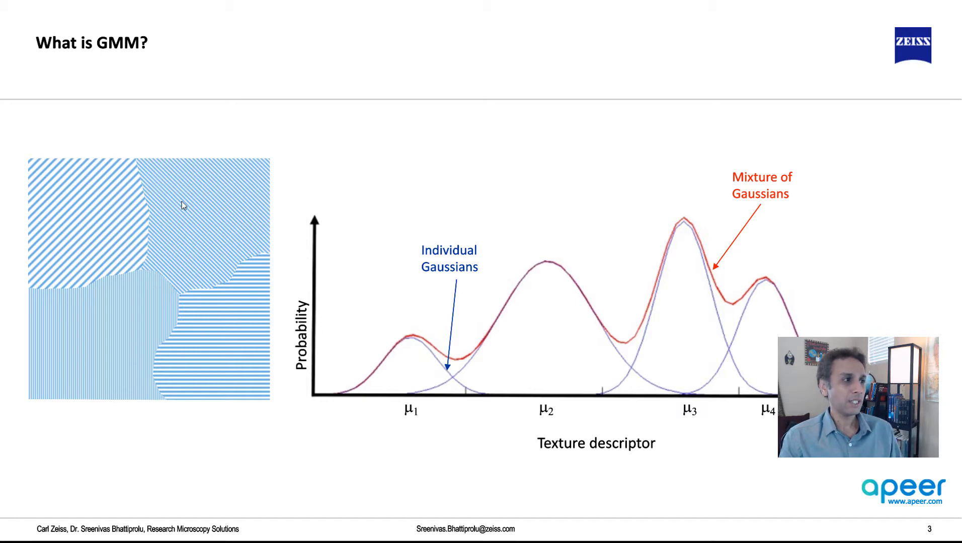
{"action": "mouse_move", "coordinate": [221, 210]}
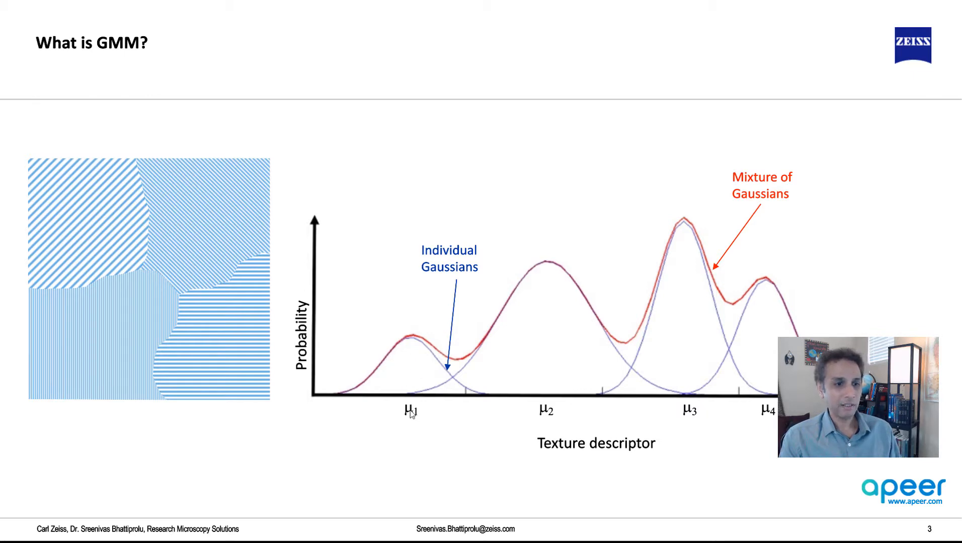
{"action": "mouse_move", "coordinate": [681, 405]}
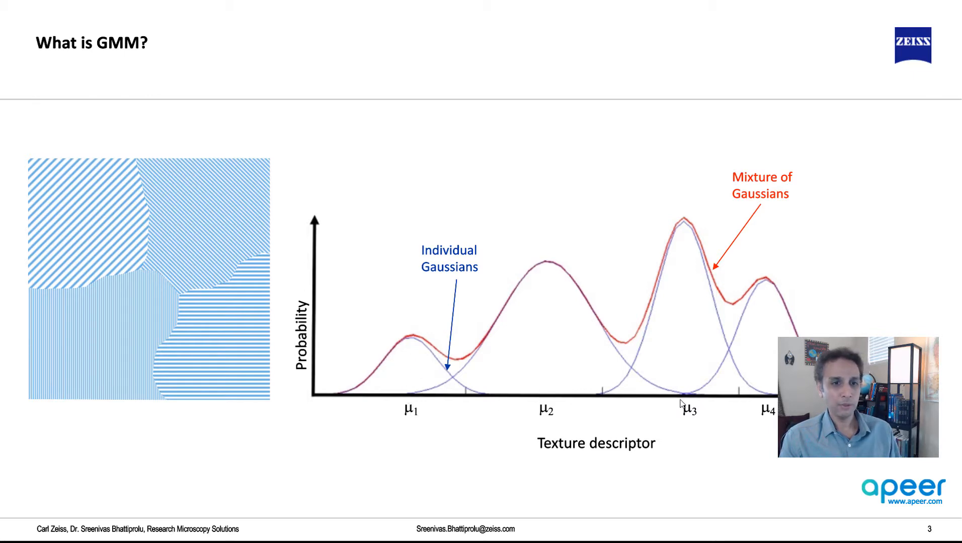
{"action": "mouse_move", "coordinate": [593, 364]}
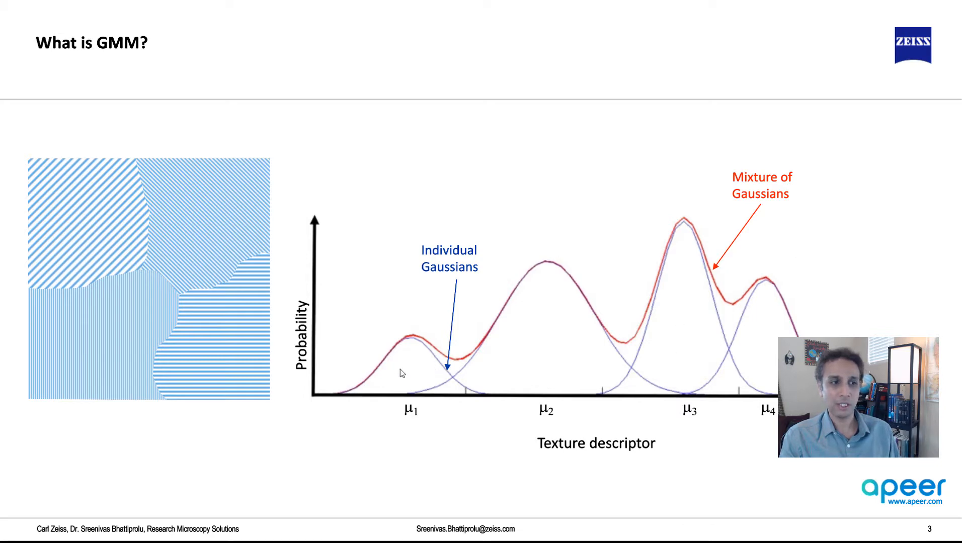
{"action": "mouse_move", "coordinate": [411, 360]}
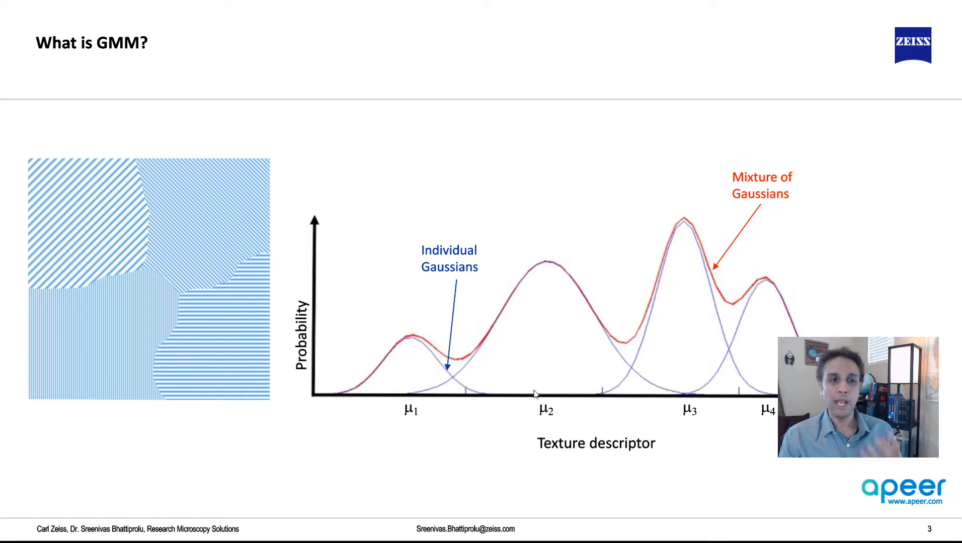
{"action": "mouse_move", "coordinate": [581, 357]}
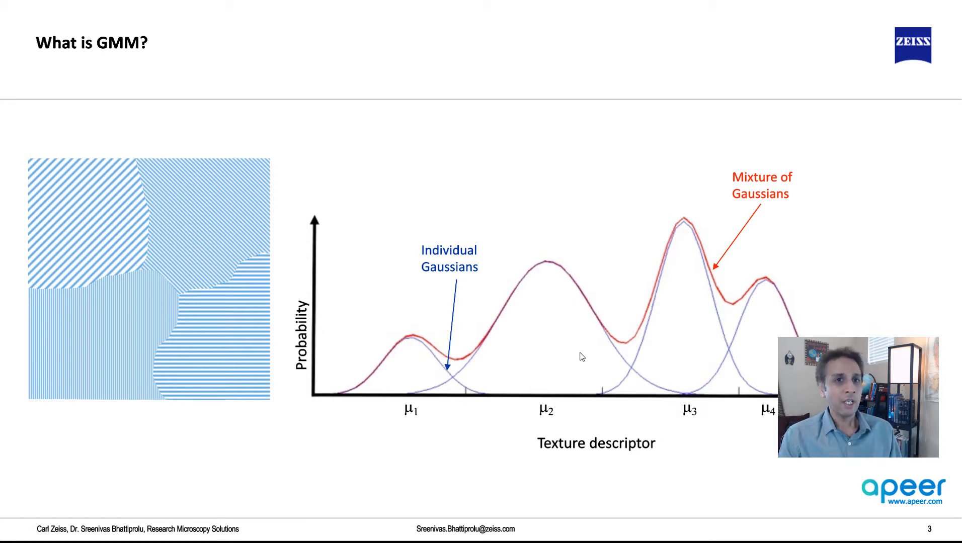
- Advance to slide 4, 'How does GMM work?', with the Expectation and Maximization steps
{"action": "key", "text": "Right"}
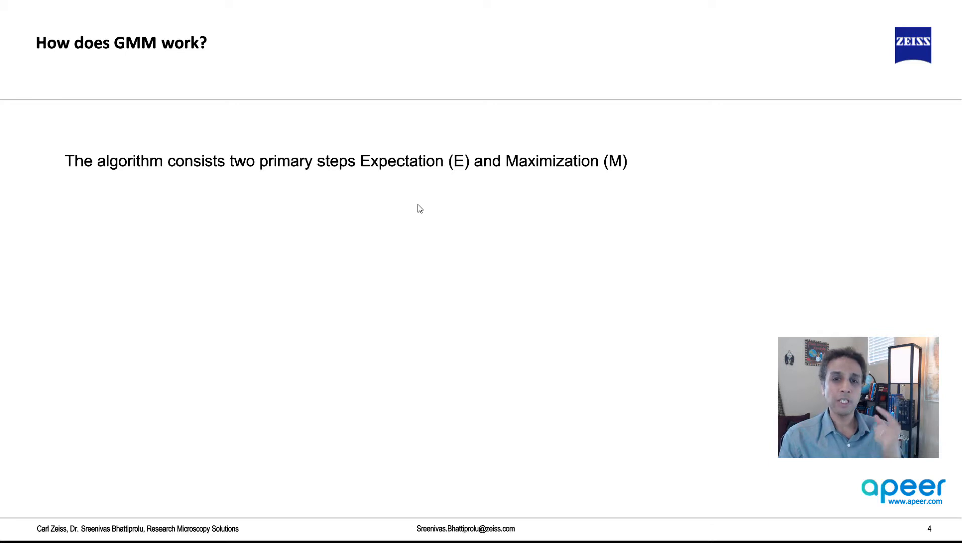
{"action": "mouse_move", "coordinate": [532, 251]}
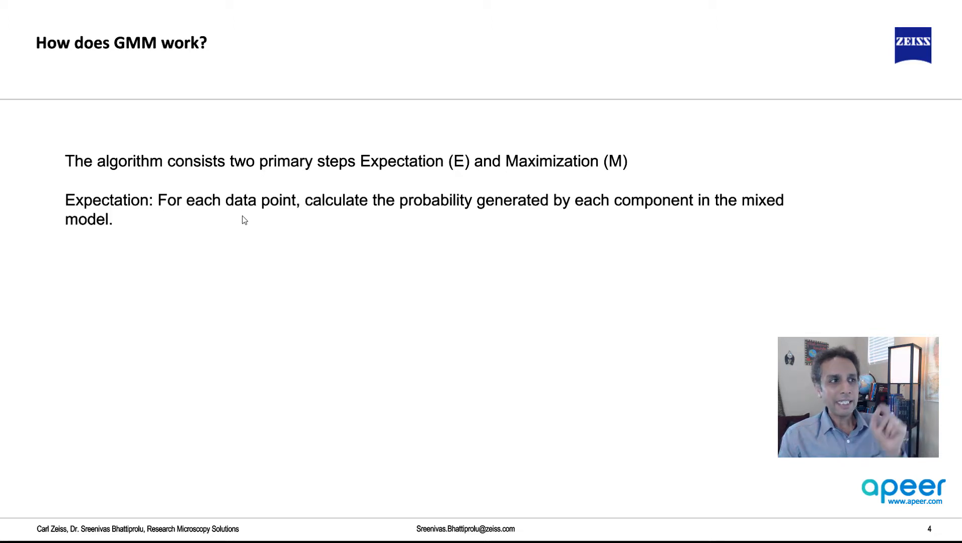
{"action": "mouse_move", "coordinate": [428, 227]}
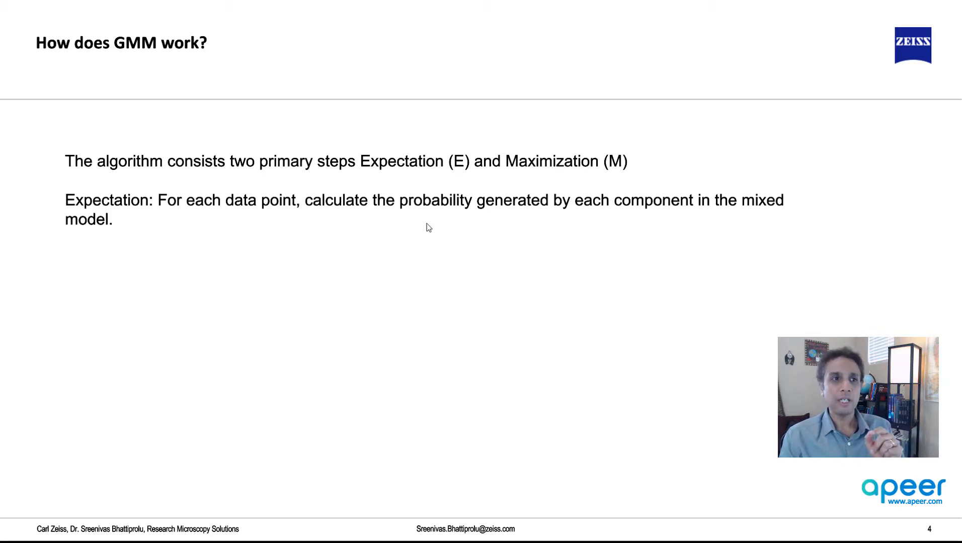
{"action": "mouse_move", "coordinate": [456, 233]}
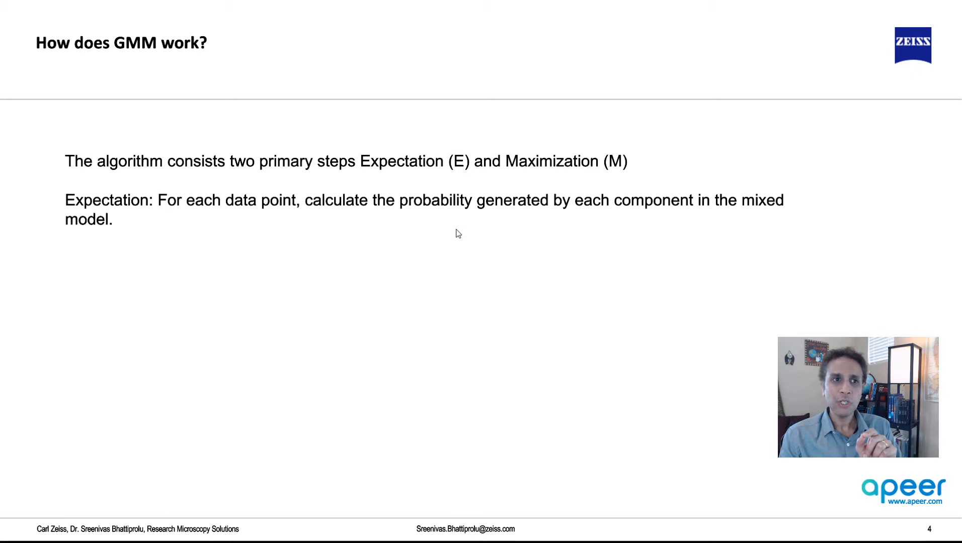
{"action": "mouse_move", "coordinate": [599, 238]}
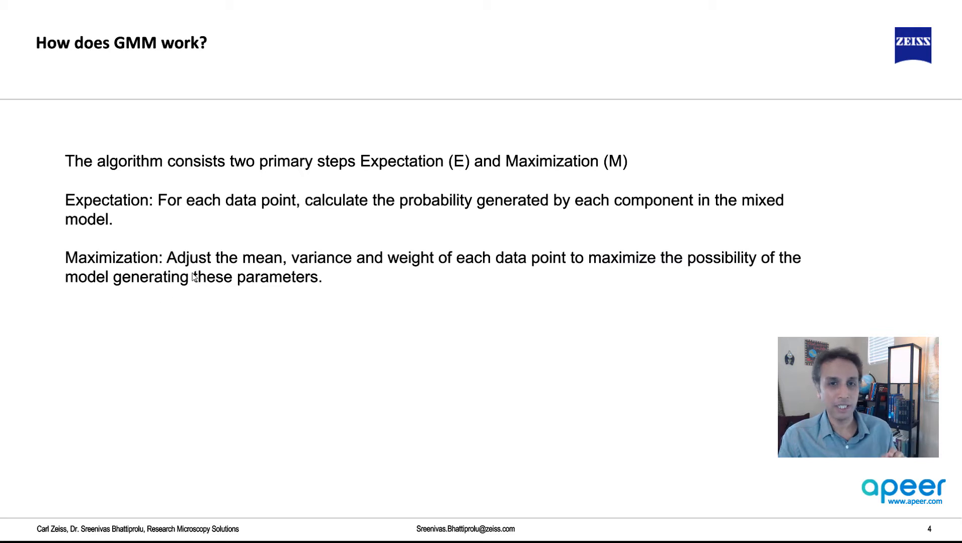
{"action": "mouse_move", "coordinate": [269, 276]}
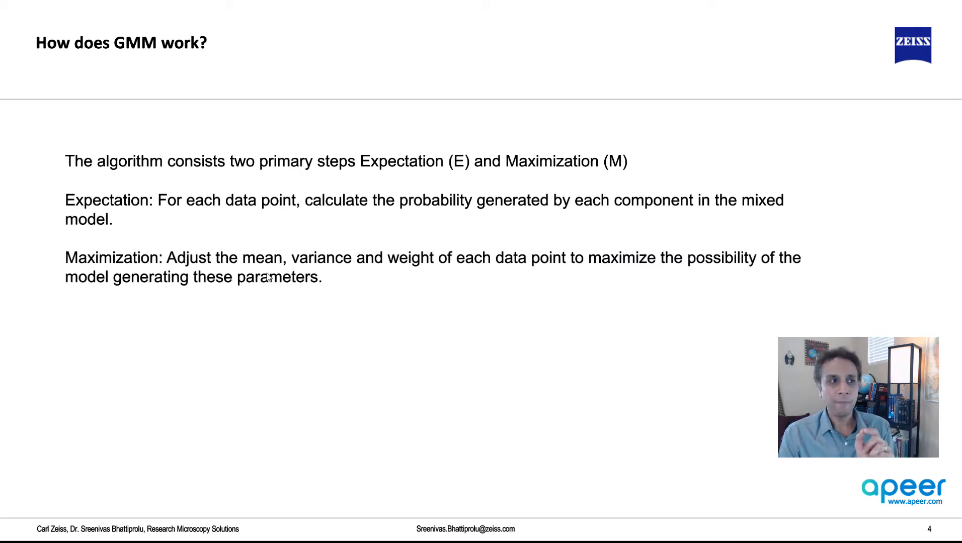
{"action": "mouse_move", "coordinate": [354, 242]}
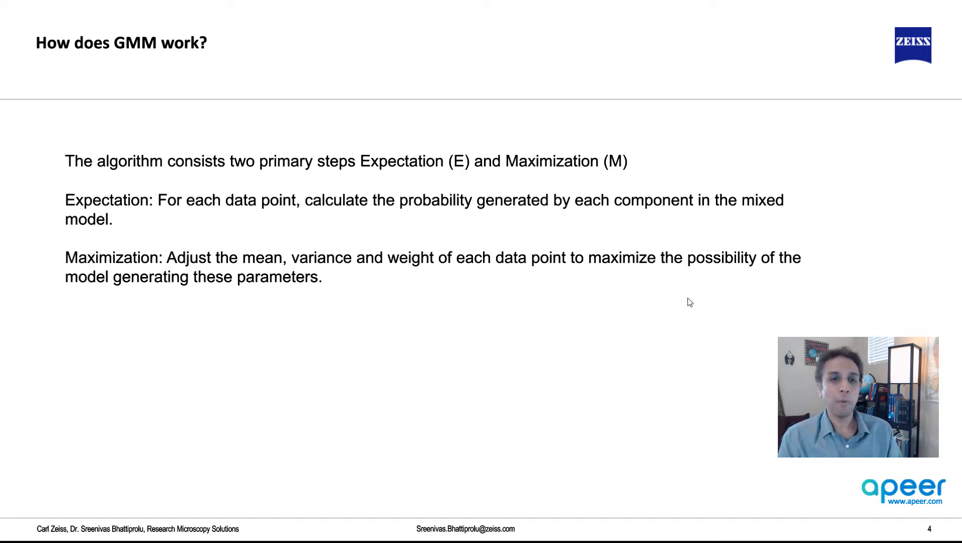
{"action": "mouse_move", "coordinate": [193, 297]}
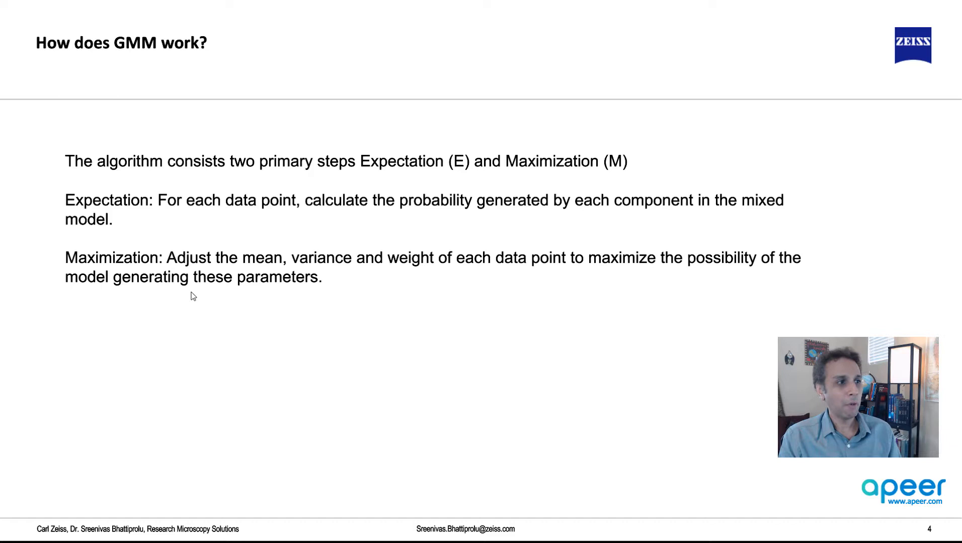
- Advance to slide 5 showing the n = 2 blue and green Gaussian curves
{"action": "key", "text": "Right"}
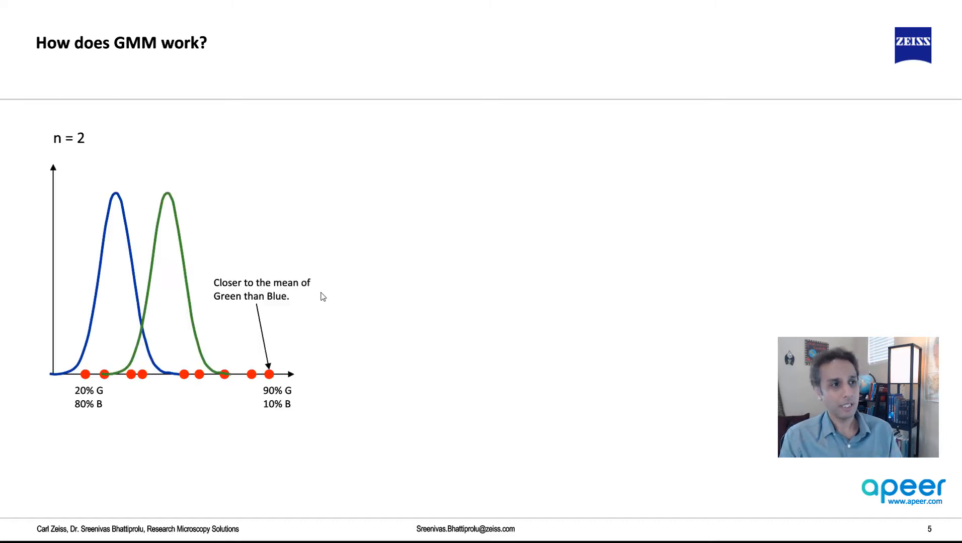
{"action": "mouse_move", "coordinate": [214, 322]}
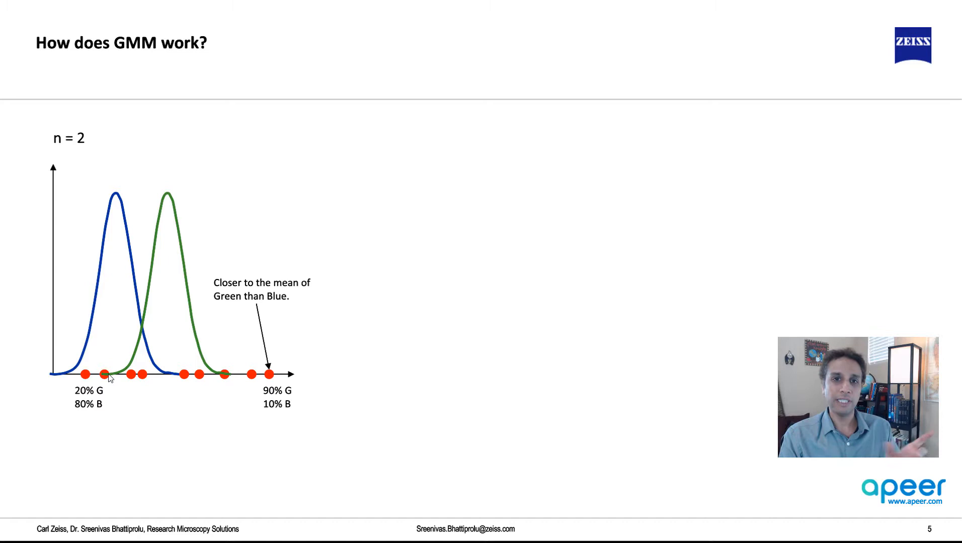
{"action": "mouse_move", "coordinate": [108, 300]}
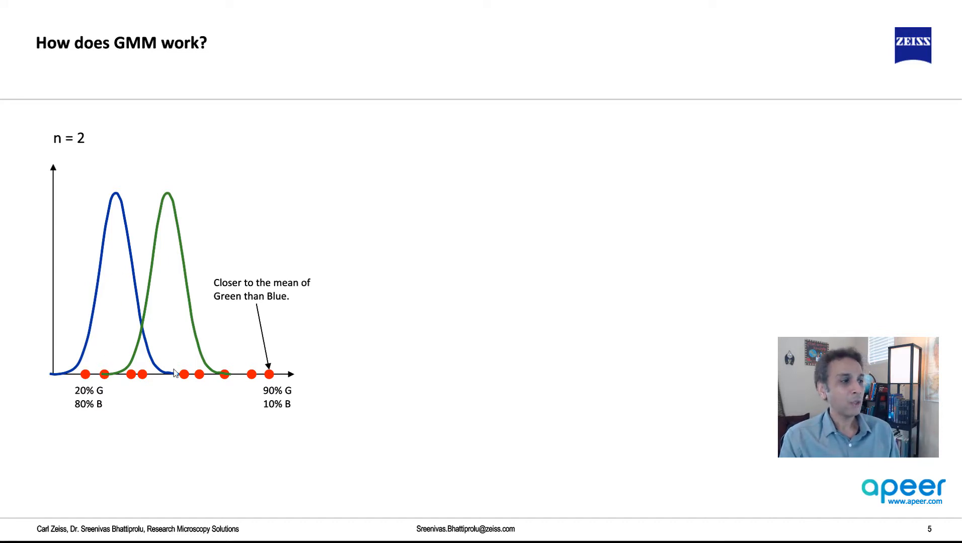
{"action": "mouse_move", "coordinate": [86, 380]}
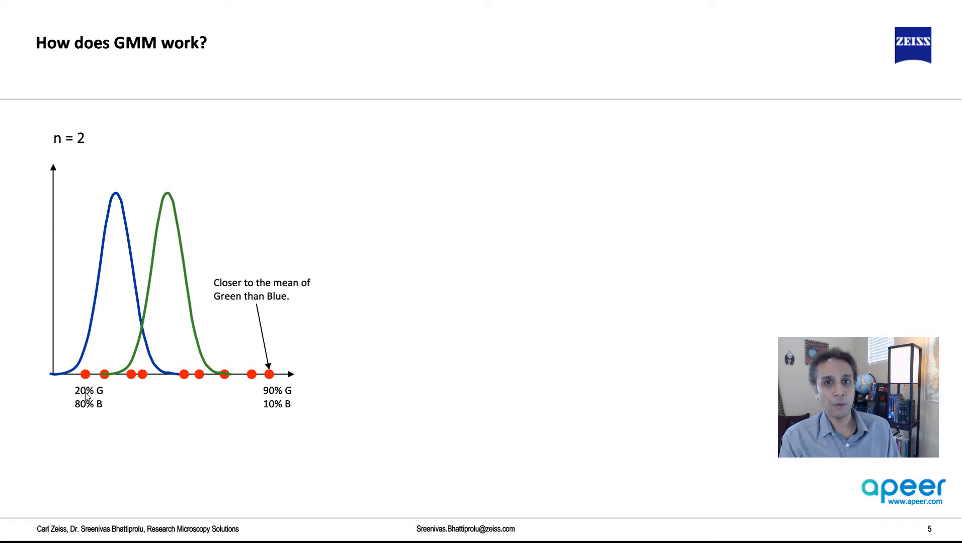
{"action": "mouse_move", "coordinate": [86, 362]}
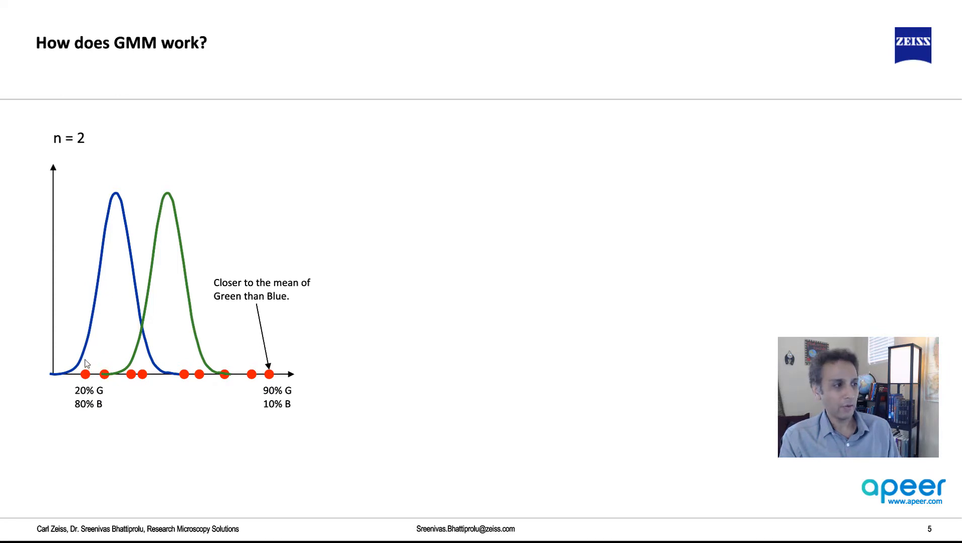
{"action": "mouse_move", "coordinate": [110, 249]}
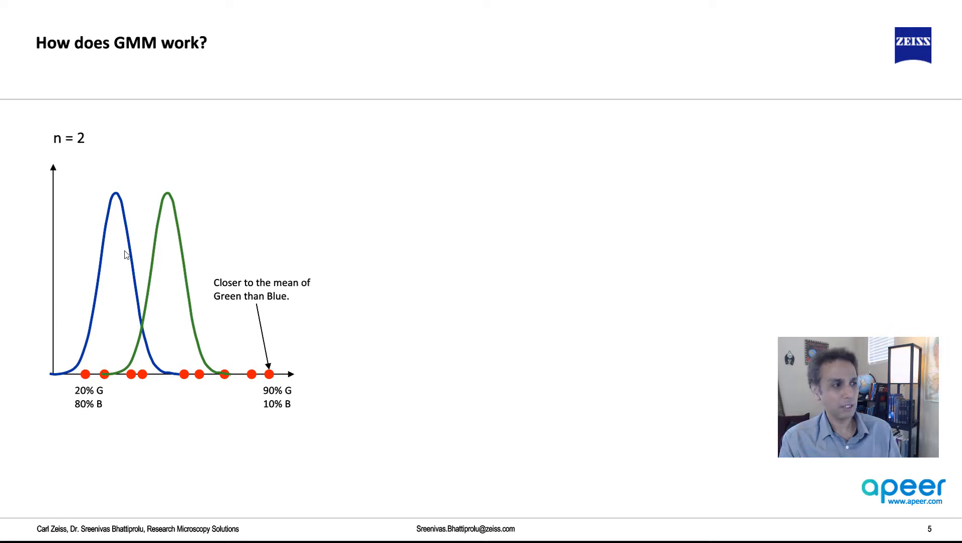
{"action": "mouse_move", "coordinate": [165, 270]}
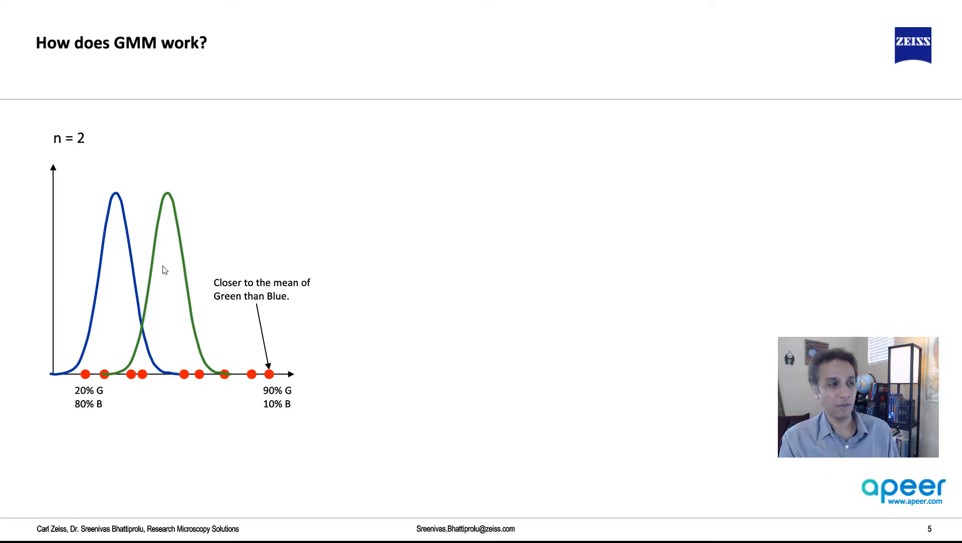
{"action": "mouse_move", "coordinate": [282, 380]}
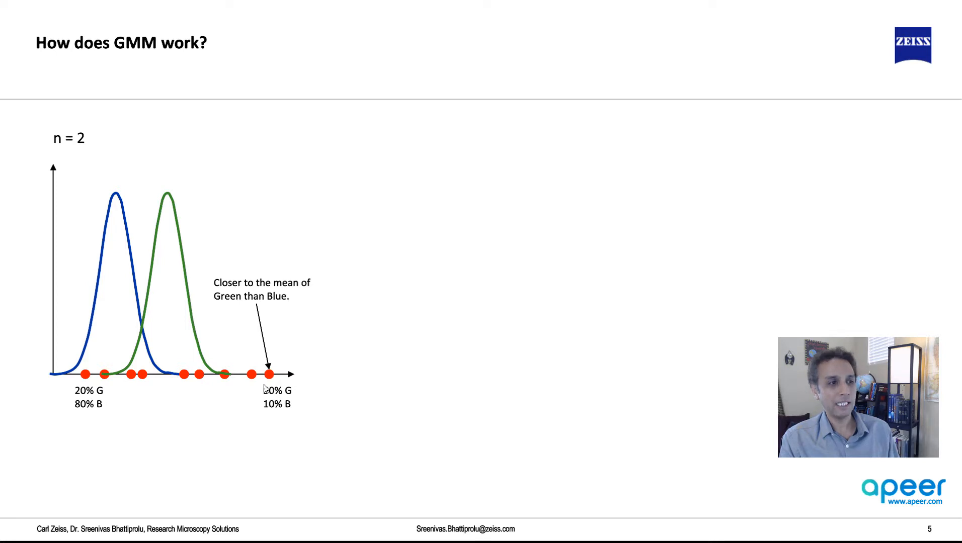
{"action": "mouse_move", "coordinate": [178, 274]}
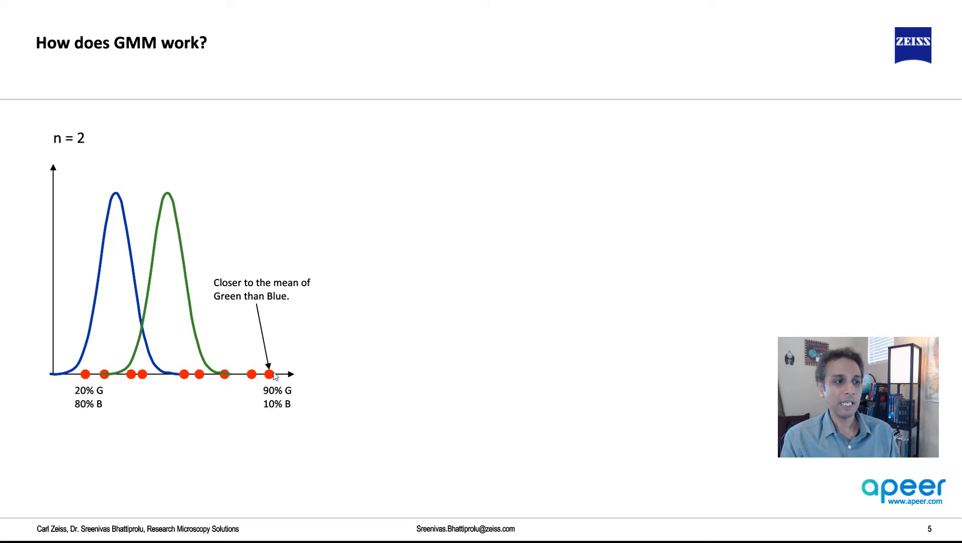
{"action": "mouse_move", "coordinate": [301, 425]}
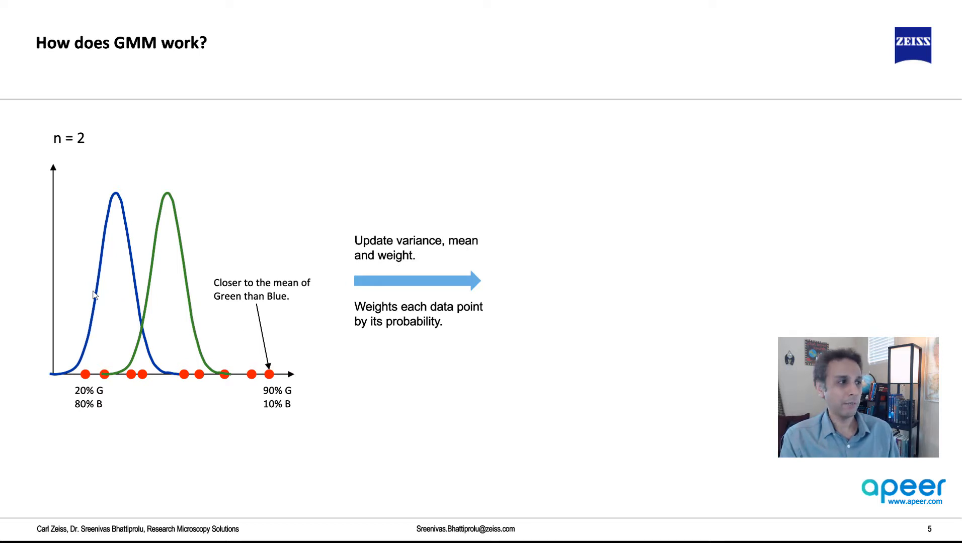
{"action": "mouse_move", "coordinate": [118, 268]}
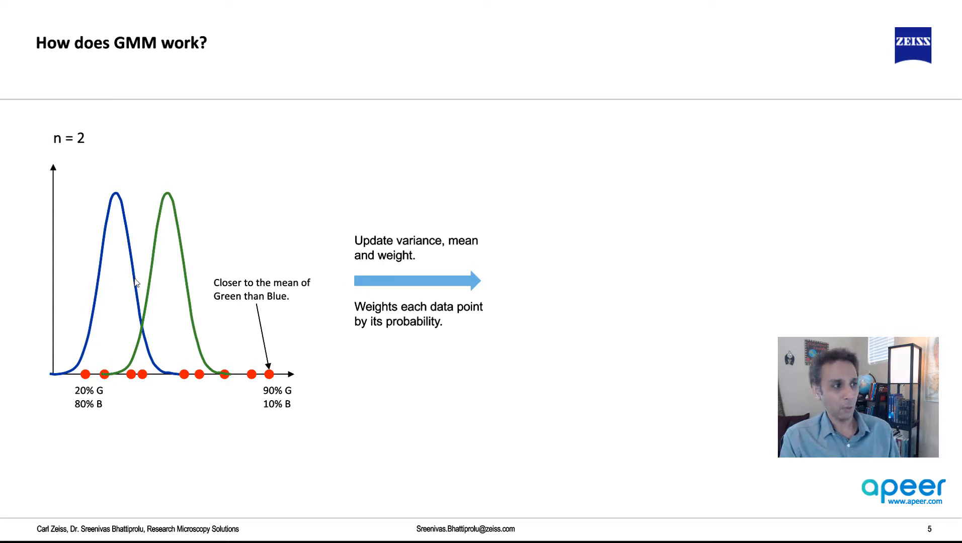
{"action": "mouse_move", "coordinate": [125, 288]}
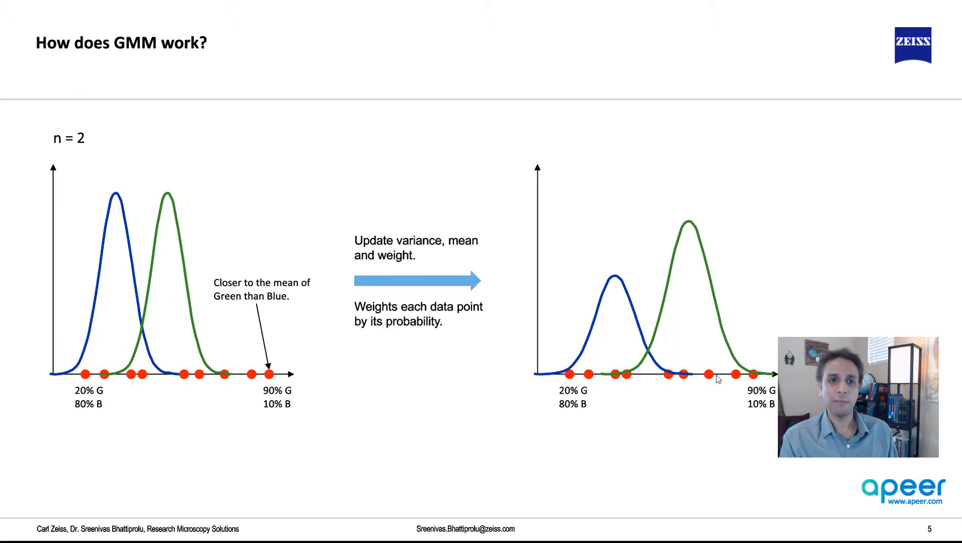
{"action": "mouse_move", "coordinate": [705, 381]}
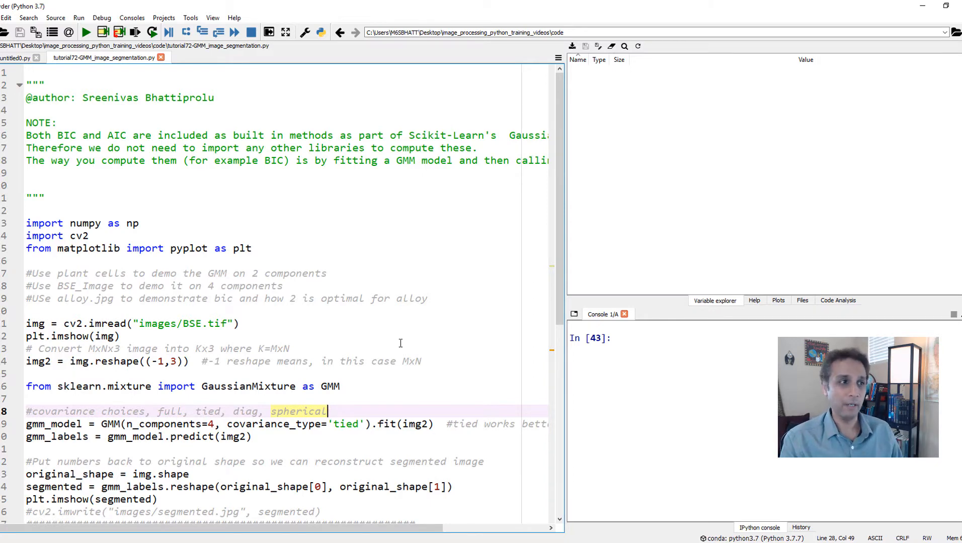
- Scroll the GMM script down to the cv2.imread and plt.imshow lines and select them
{"action": "scroll", "scroll_direction": "down", "scroll_amount": 3}
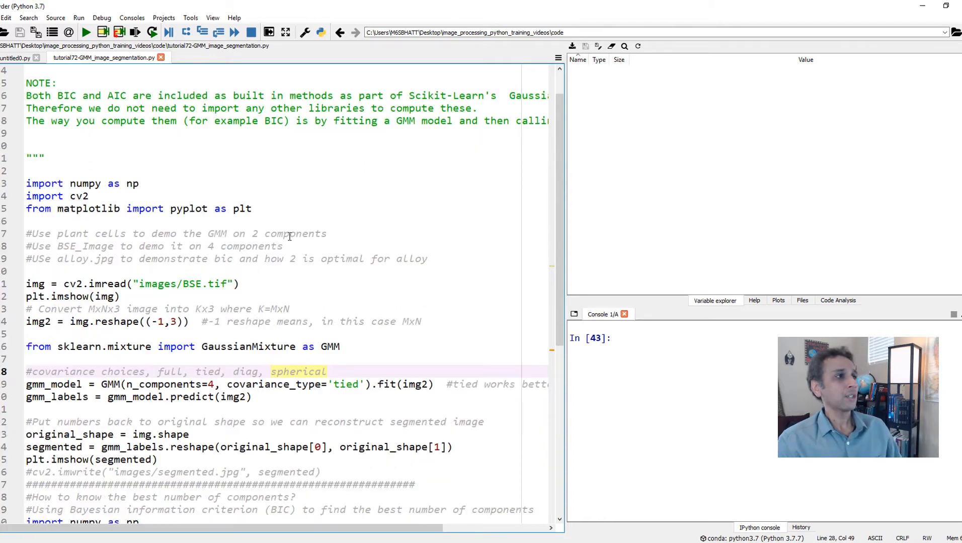
{"action": "scroll", "scroll_direction": "down", "scroll_amount": 3}
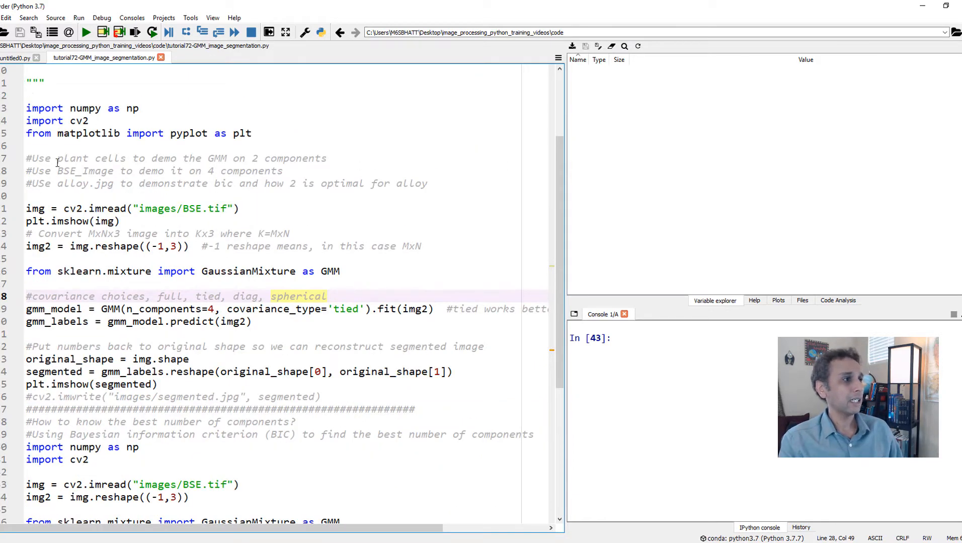
{"action": "left_click", "coordinate": [192, 209]}
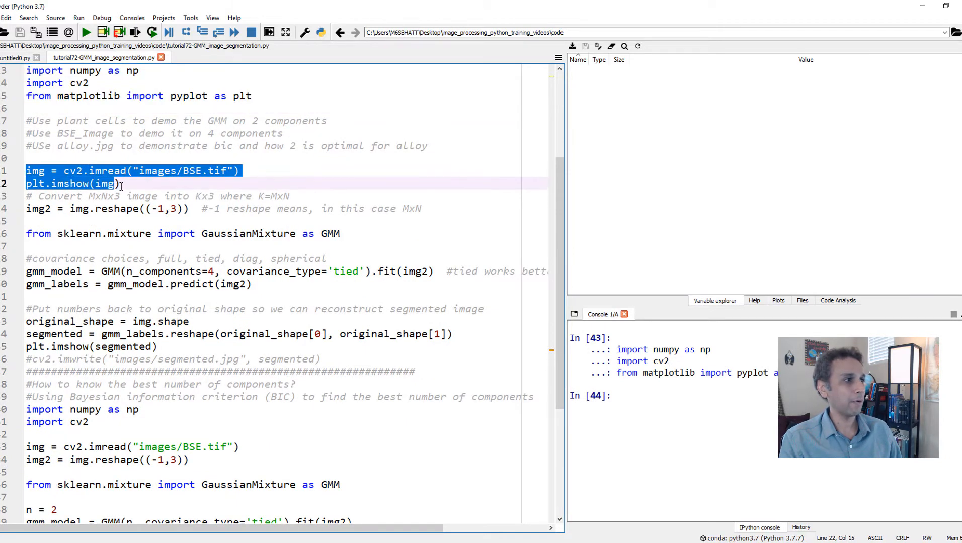
- Run the BSE.tif loading lines, view the image, then inspect img (653×734×3) in Variable explorer
{"action": "key", "text": "f9"}
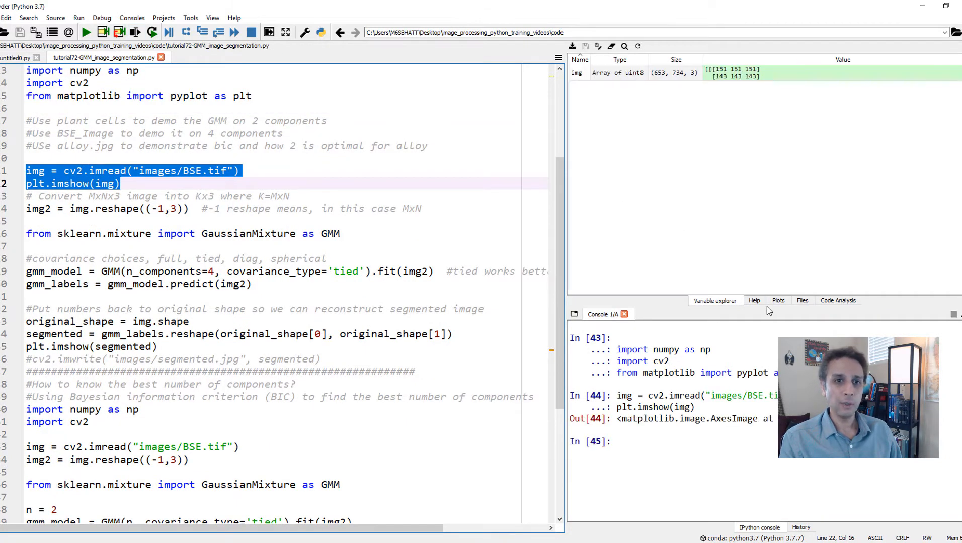
{"action": "left_click", "coordinate": [777, 300]}
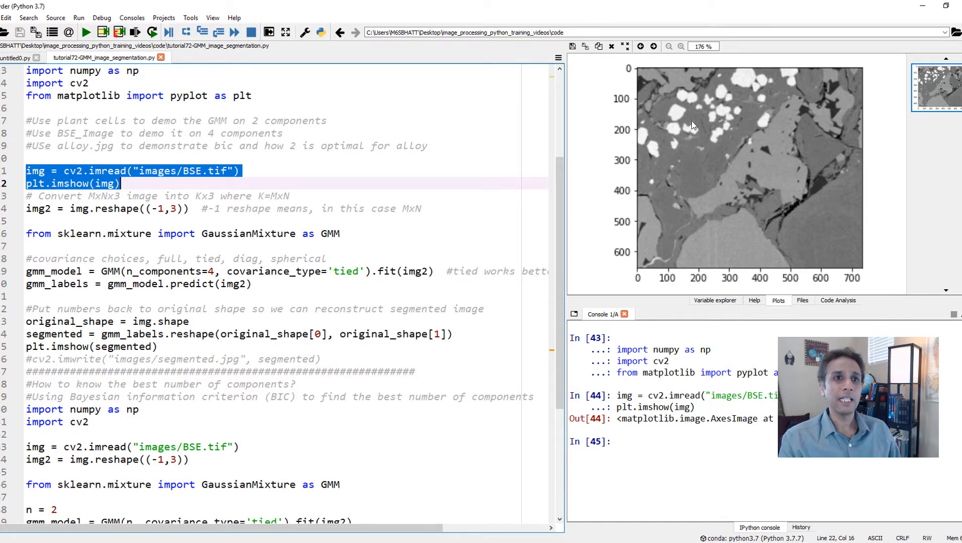
{"action": "mouse_move", "coordinate": [765, 166]}
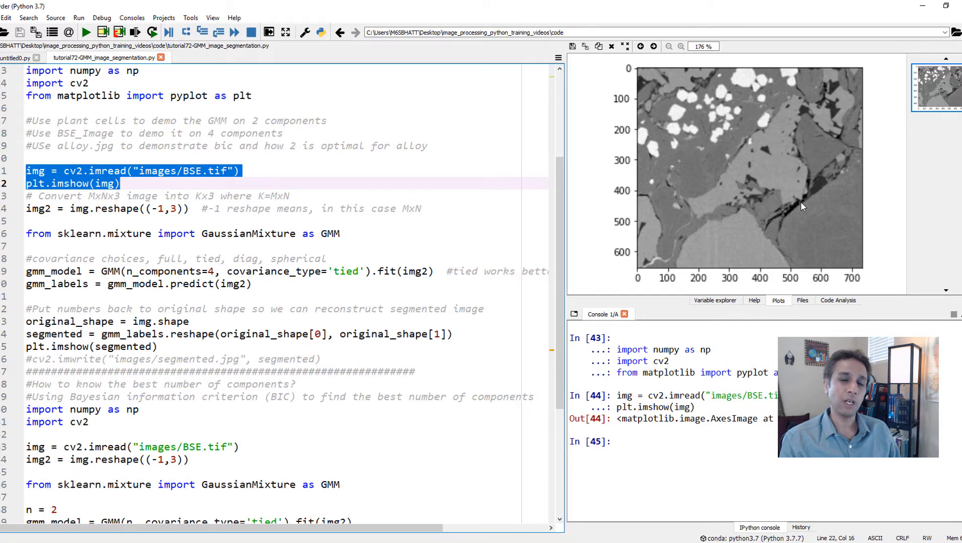
{"action": "mouse_move", "coordinate": [821, 188]}
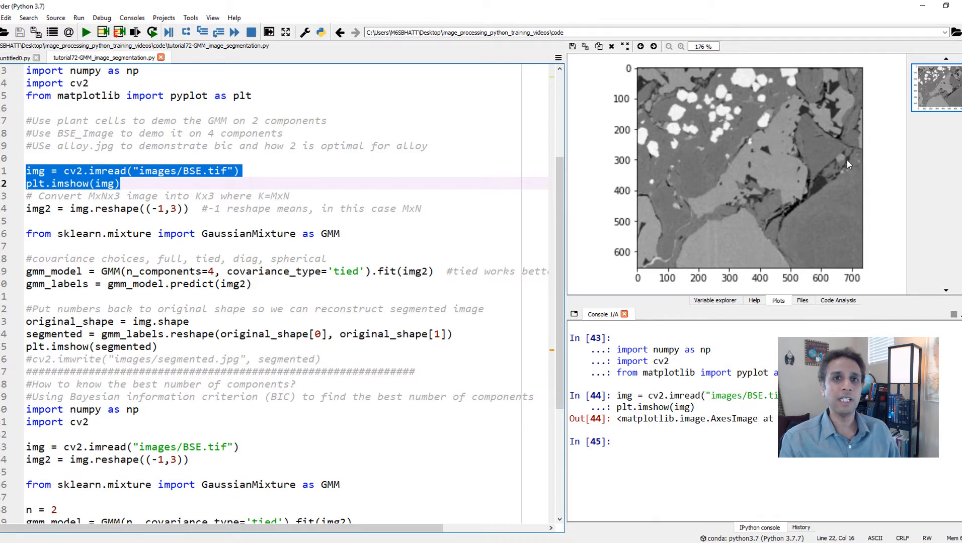
{"action": "mouse_move", "coordinate": [716, 81]}
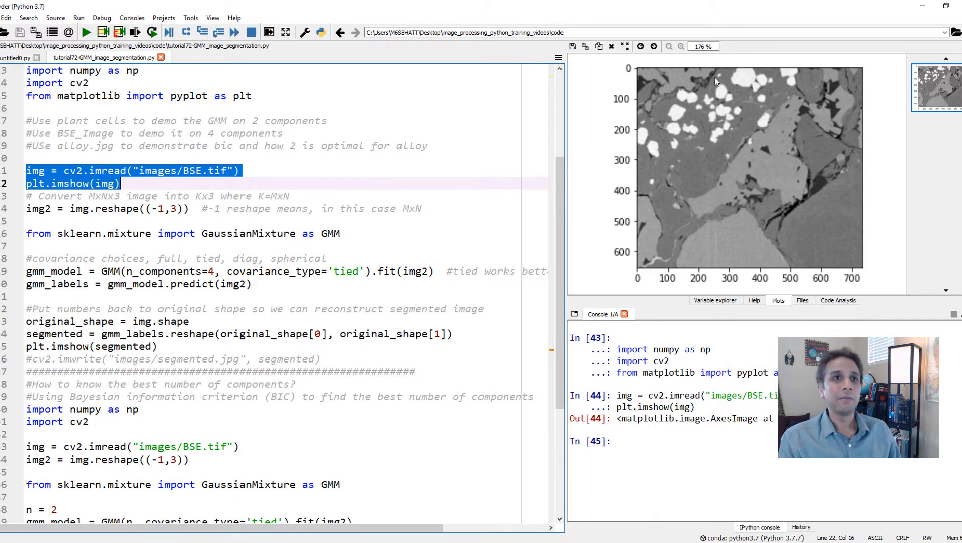
{"action": "mouse_move", "coordinate": [660, 79]}
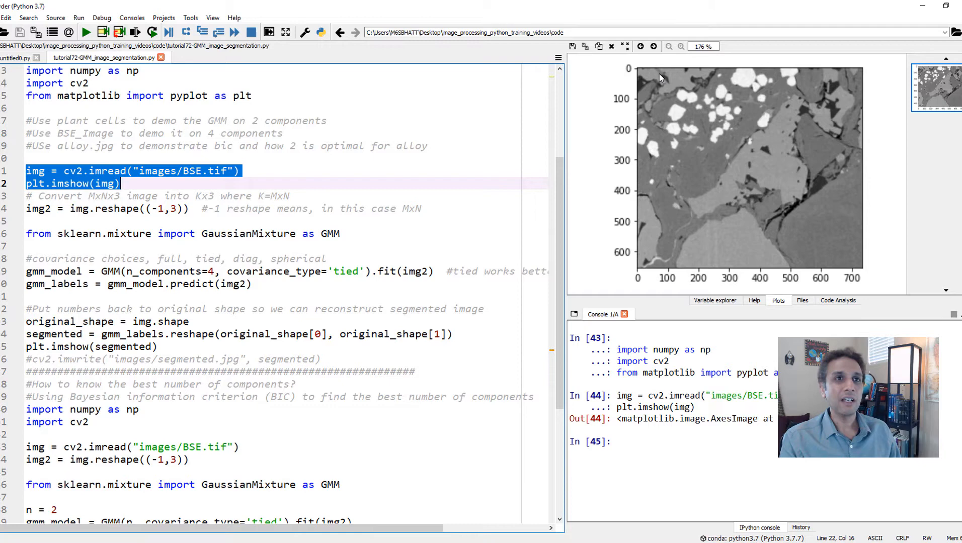
{"action": "mouse_move", "coordinate": [724, 239]}
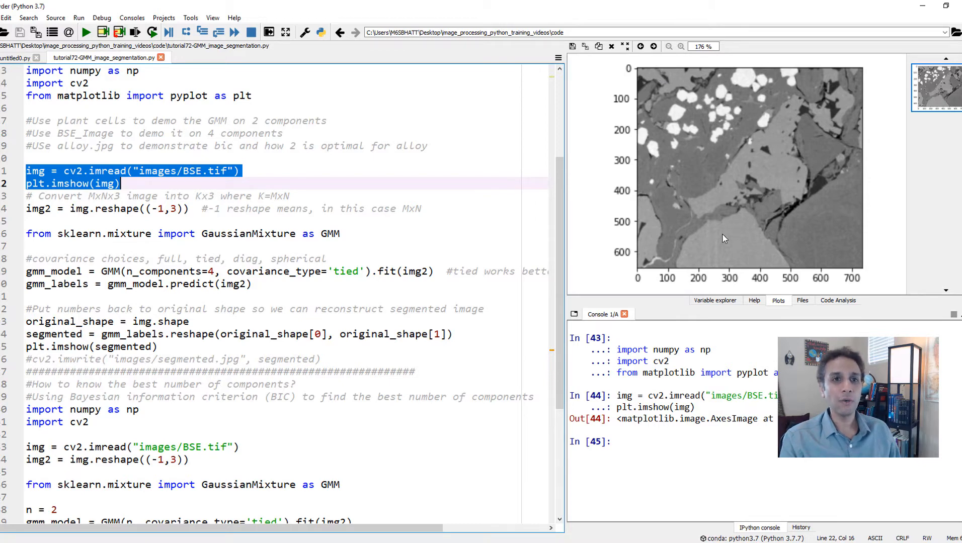
{"action": "mouse_move", "coordinate": [665, 99]}
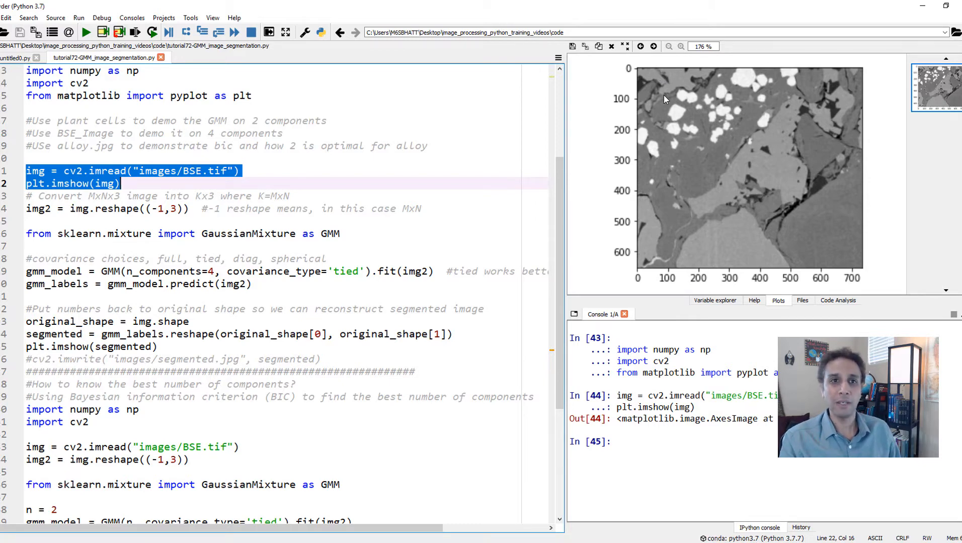
{"action": "mouse_move", "coordinate": [733, 241]}
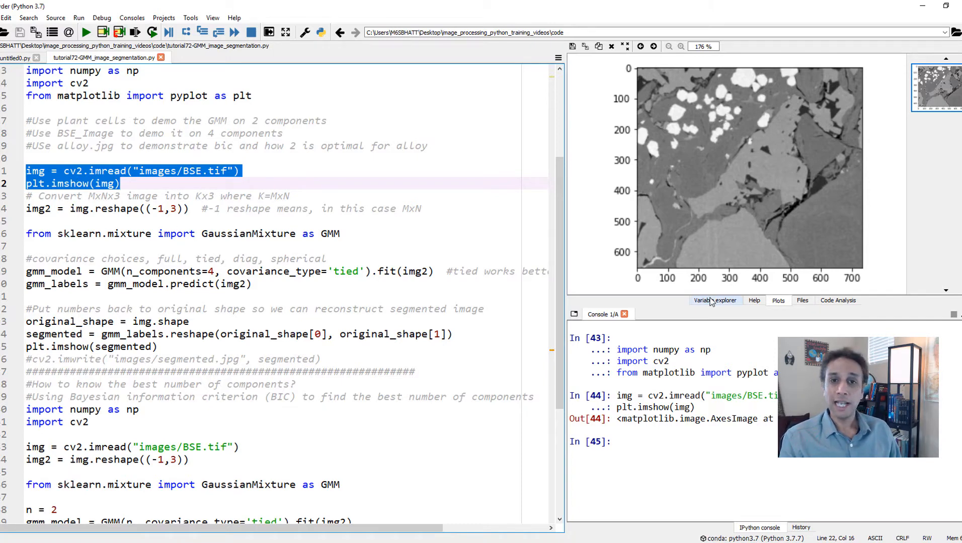
{"action": "left_click", "coordinate": [714, 300]}
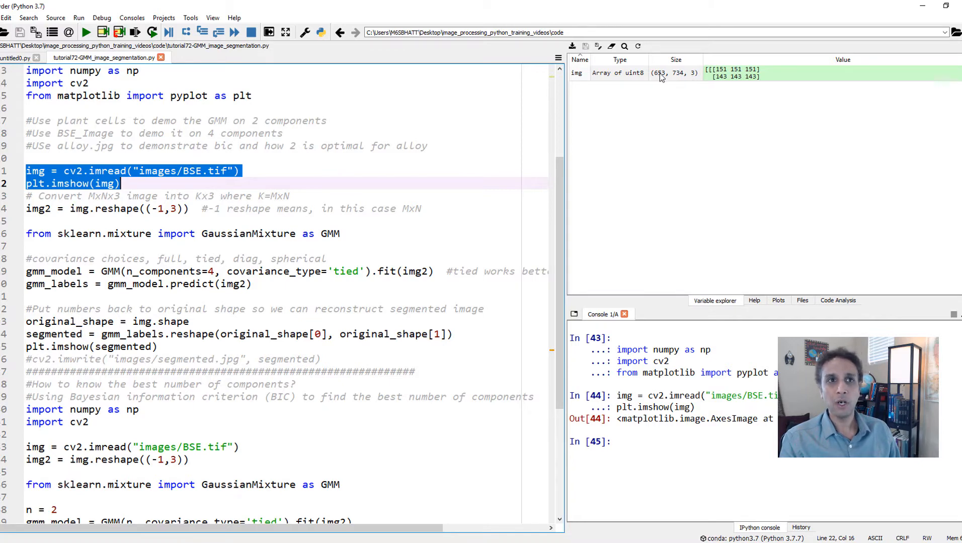
{"action": "mouse_move", "coordinate": [677, 81]}
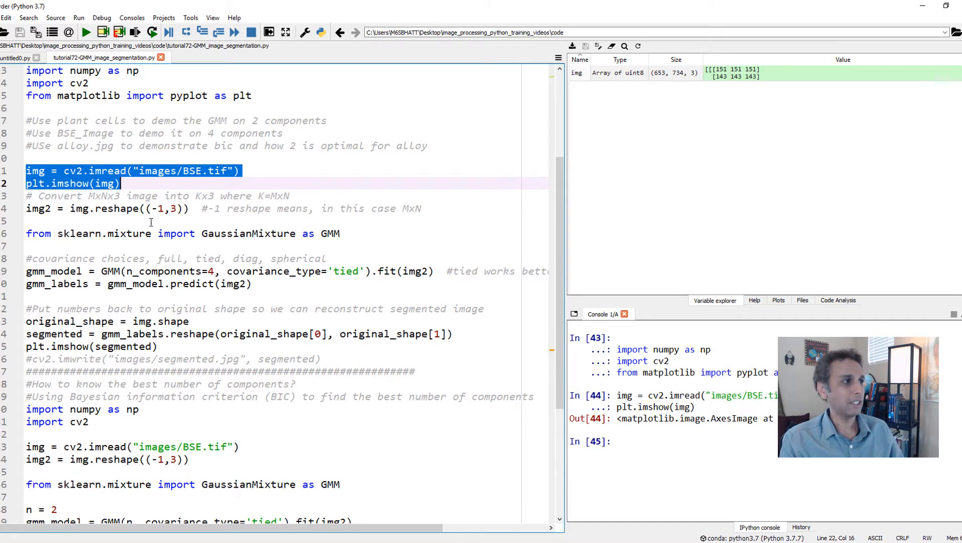
- Run the img2 reshape line, then highlight GaussianMixture and gmm_model in the import and fitting lines
{"action": "left_click", "coordinate": [151, 32]}
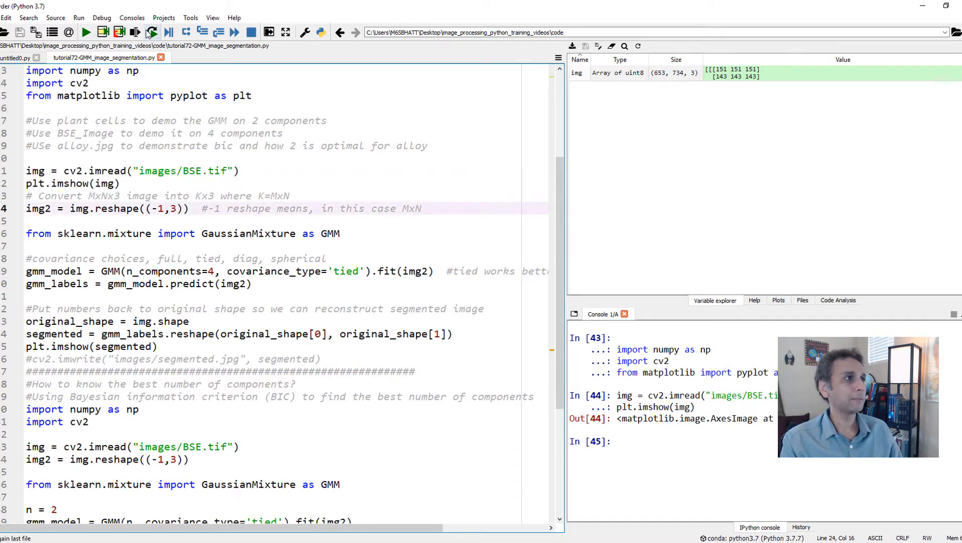
{"action": "left_click", "coordinate": [134, 32]}
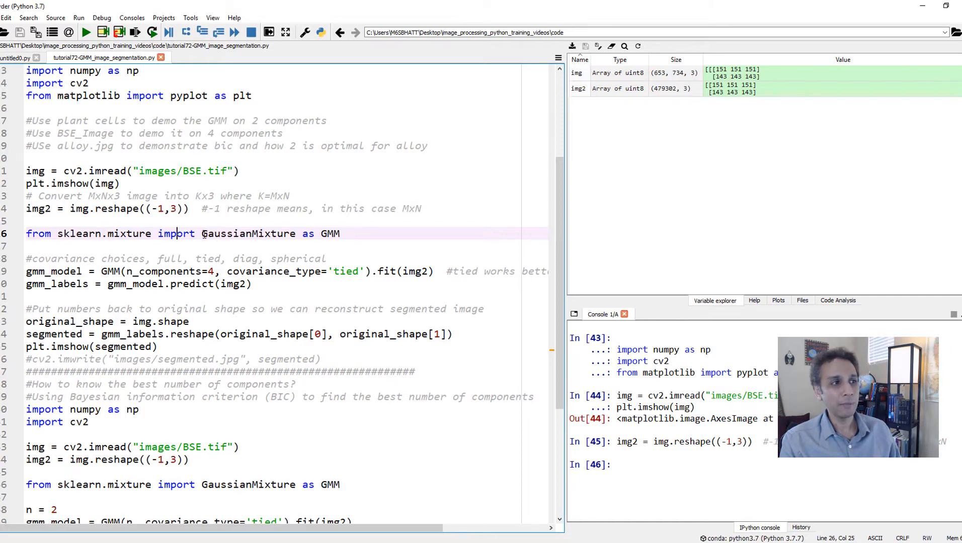
{"action": "left_click", "coordinate": [294, 234]}
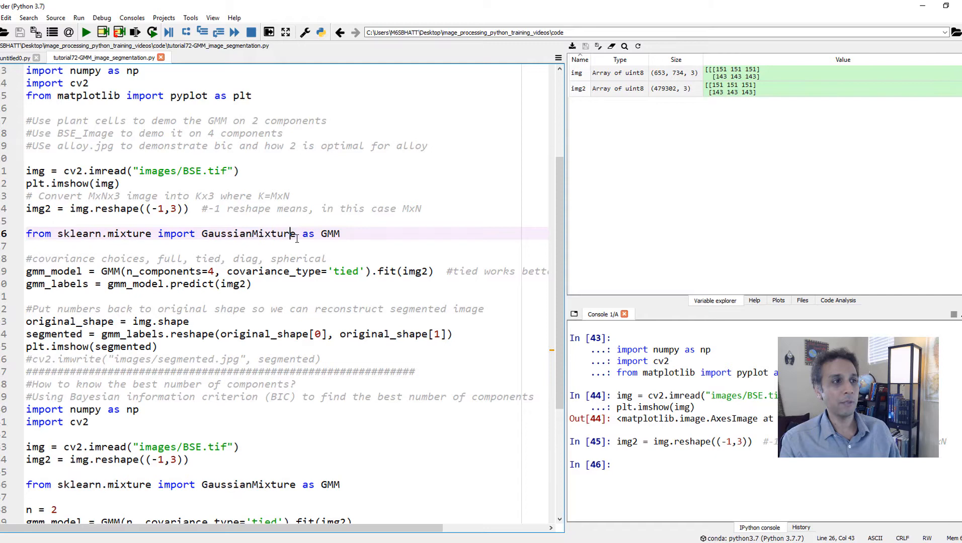
{"action": "double_click", "coordinate": [247, 233]}
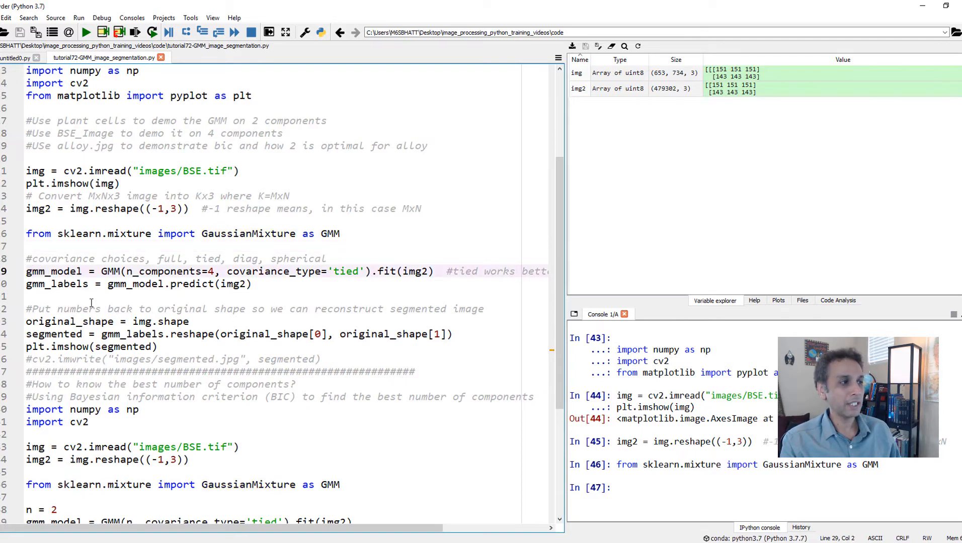
{"action": "double_click", "coordinate": [54, 271]}
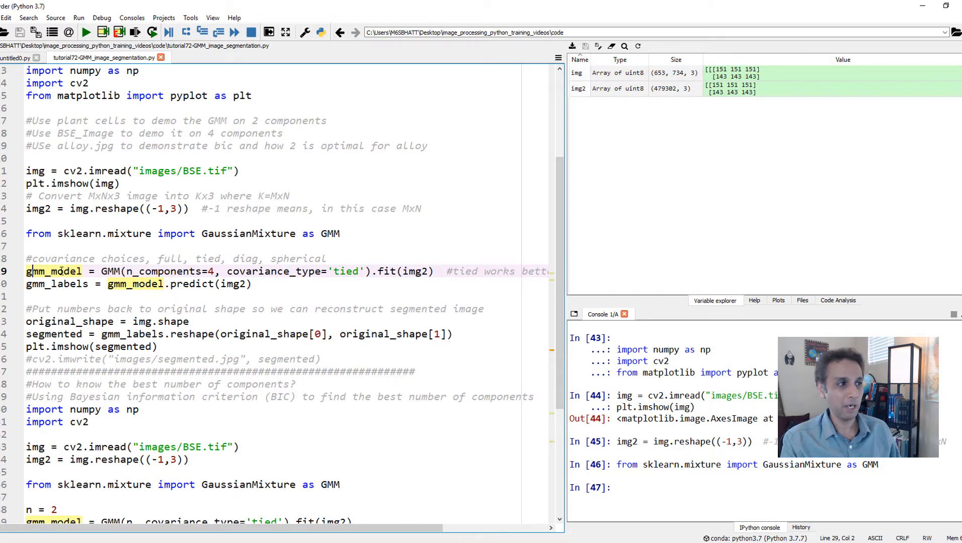
{"action": "double_click", "coordinate": [111, 271]}
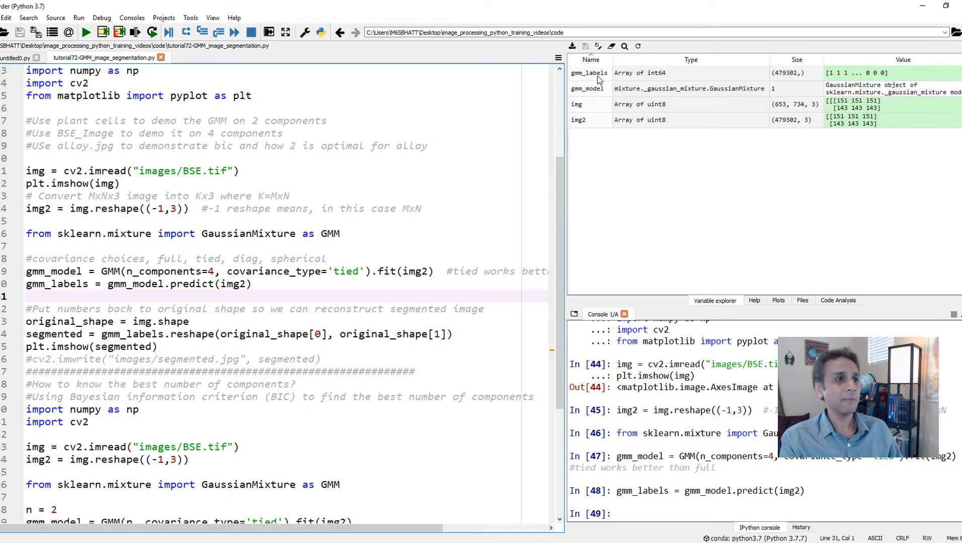
{"action": "double_click", "coordinate": [588, 72]}
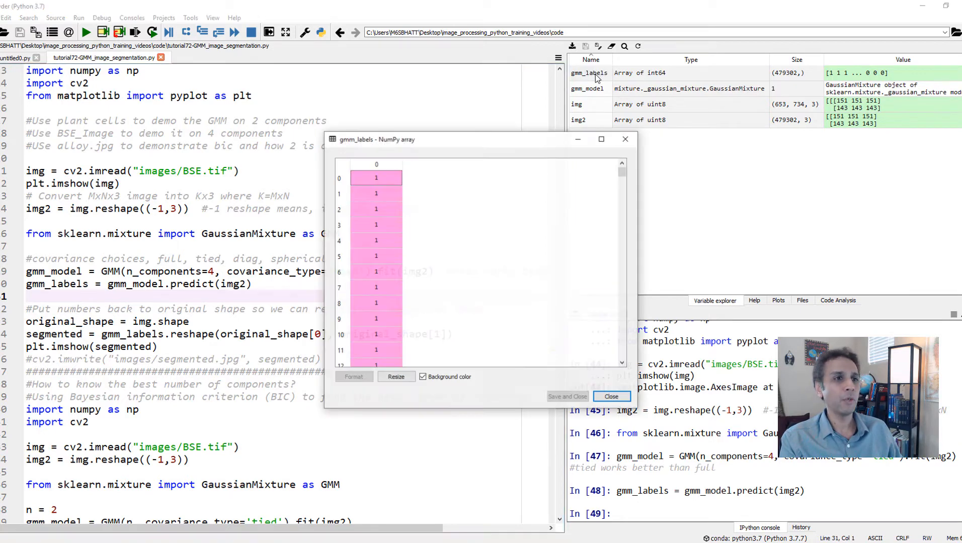
{"action": "scroll", "scroll_direction": "down", "scroll_amount": 3}
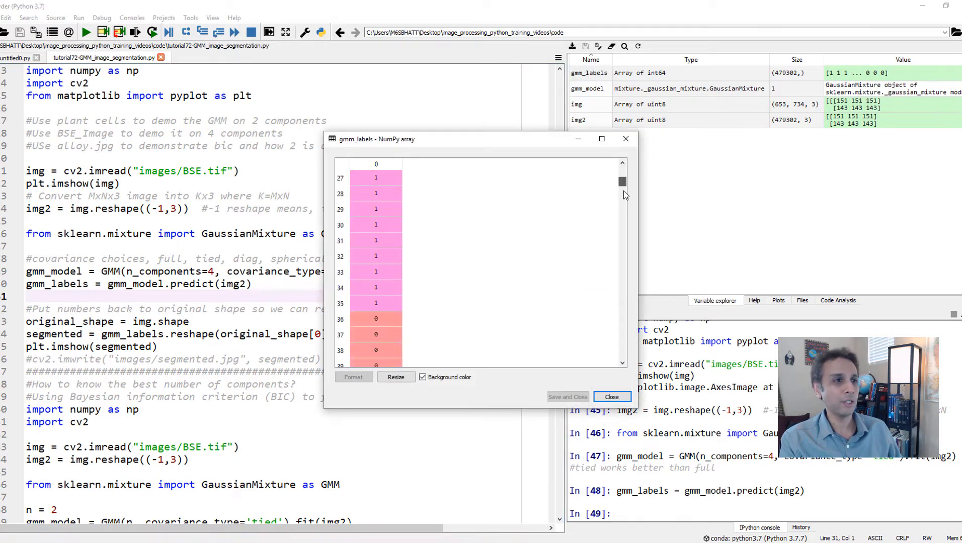
{"action": "left_click_drag", "start_coordinate": [621, 181], "coordinate": [621, 205]}
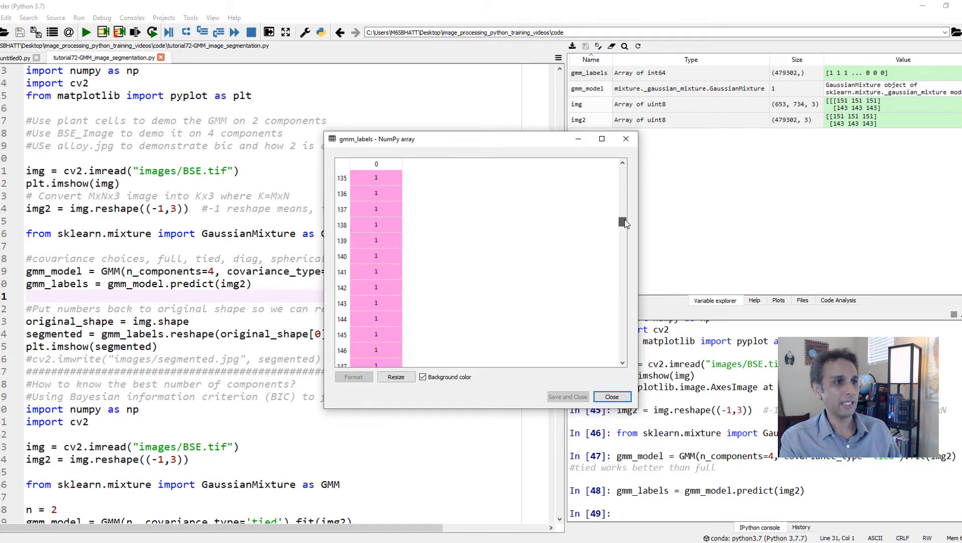
{"action": "left_click_drag", "start_coordinate": [621, 222], "coordinate": [621, 251]}
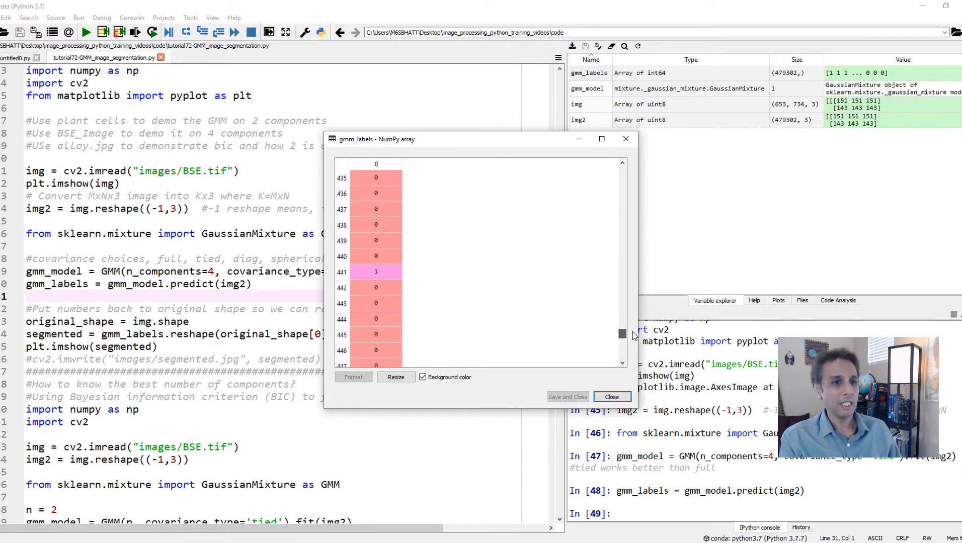
{"action": "left_click", "coordinate": [611, 397]}
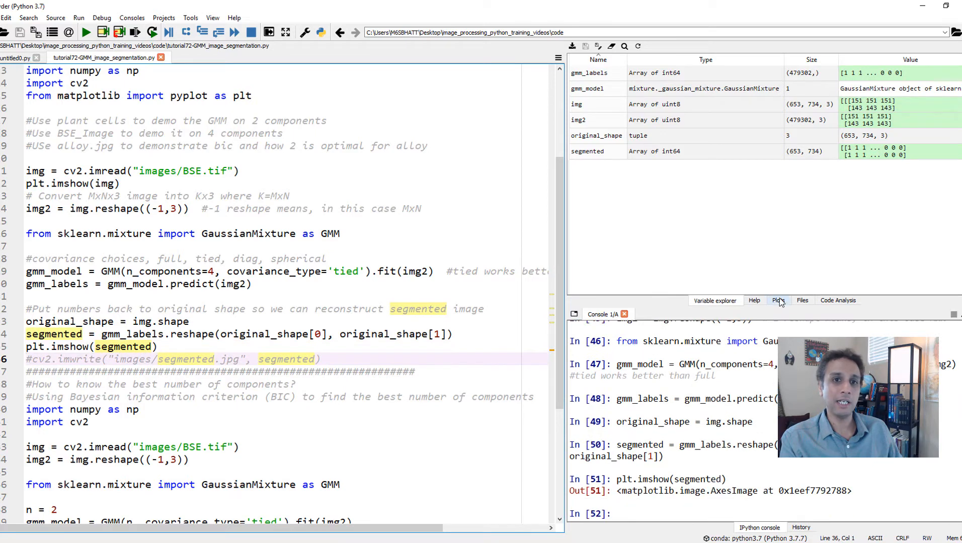
- View the four-class segmented image in Plots and scroll down to the BIC section
{"action": "left_click", "coordinate": [777, 300]}
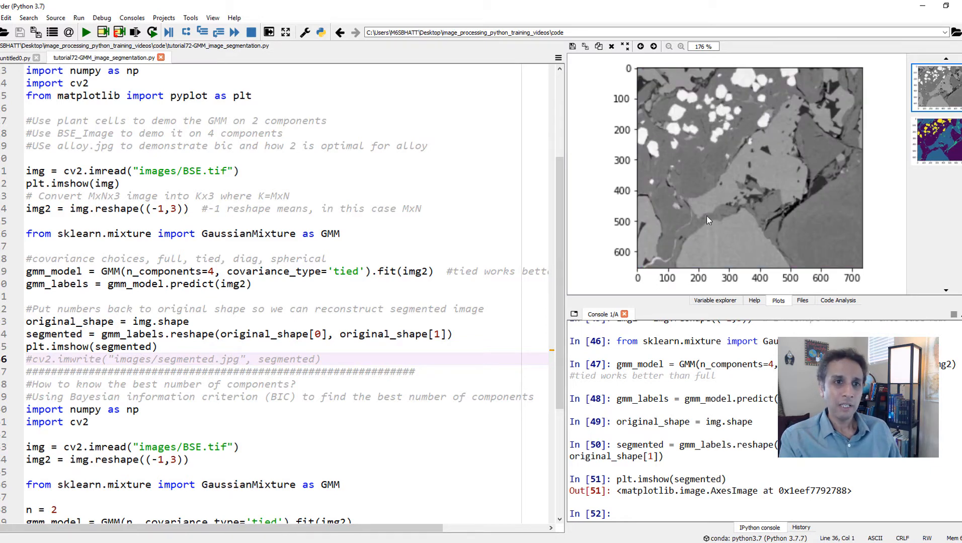
{"action": "mouse_move", "coordinate": [684, 234]}
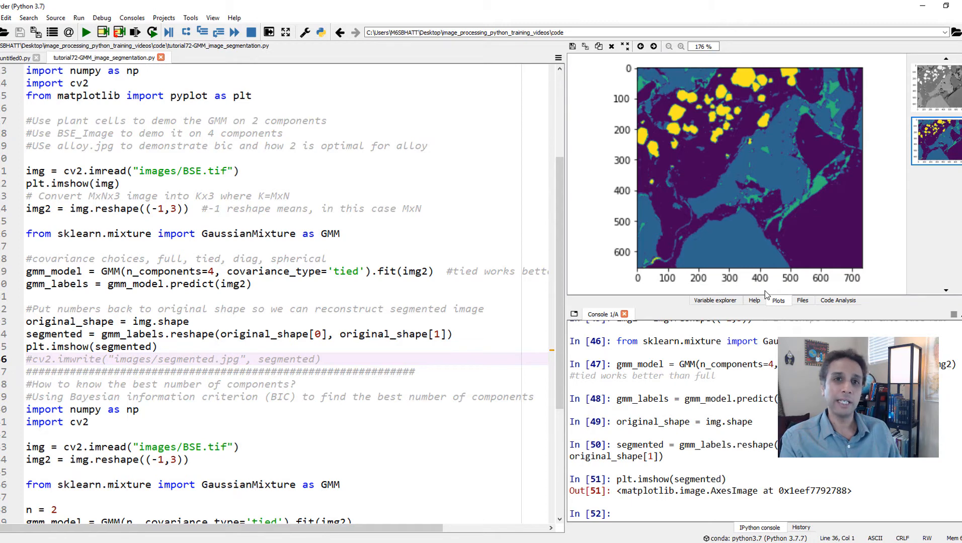
{"action": "mouse_move", "coordinate": [772, 225]}
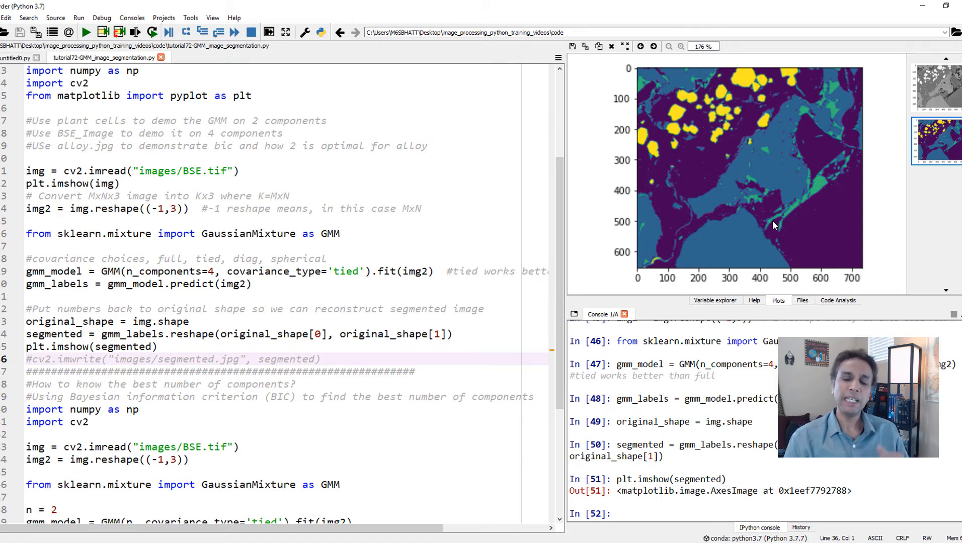
{"action": "mouse_move", "coordinate": [791, 258]}
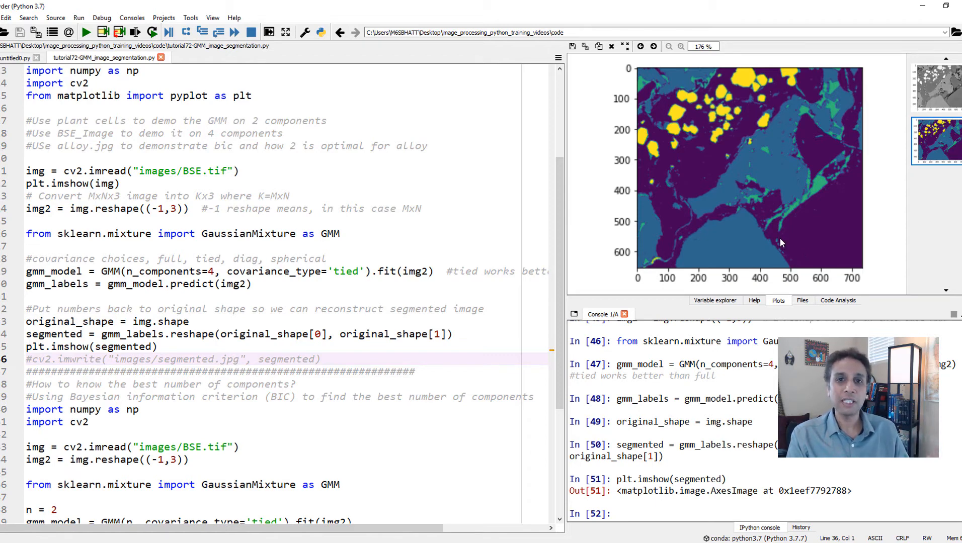
{"action": "mouse_move", "coordinate": [760, 251]}
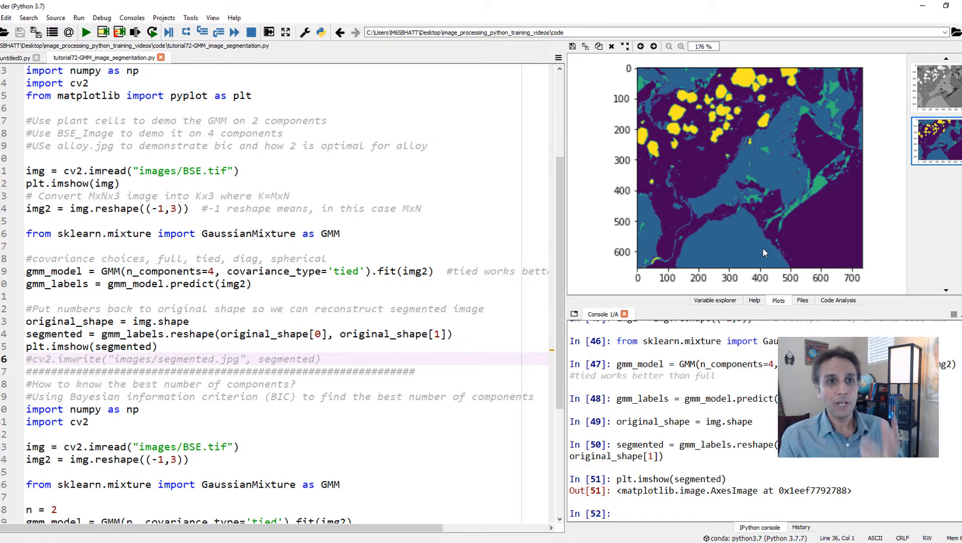
{"action": "mouse_move", "coordinate": [737, 268]}
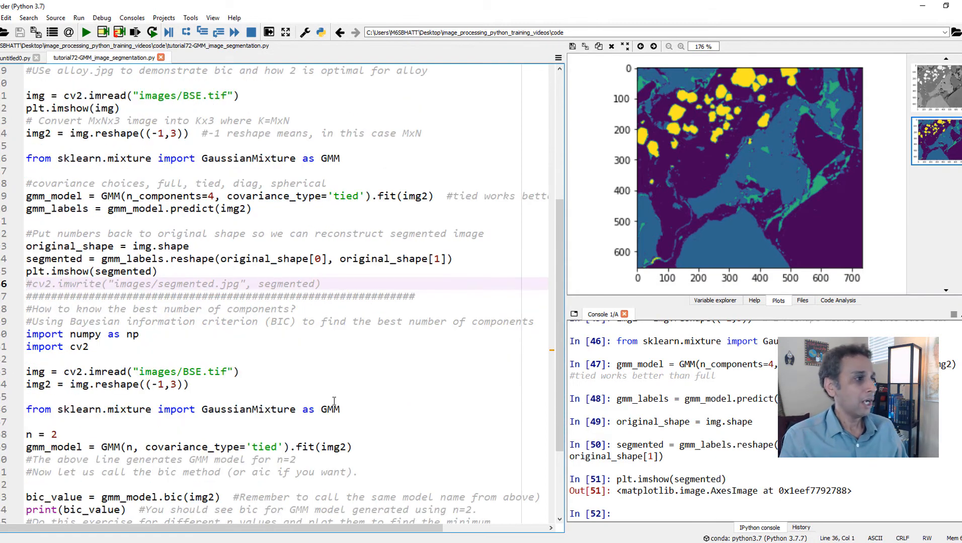
{"action": "scroll", "scroll_direction": "down", "scroll_amount": 3}
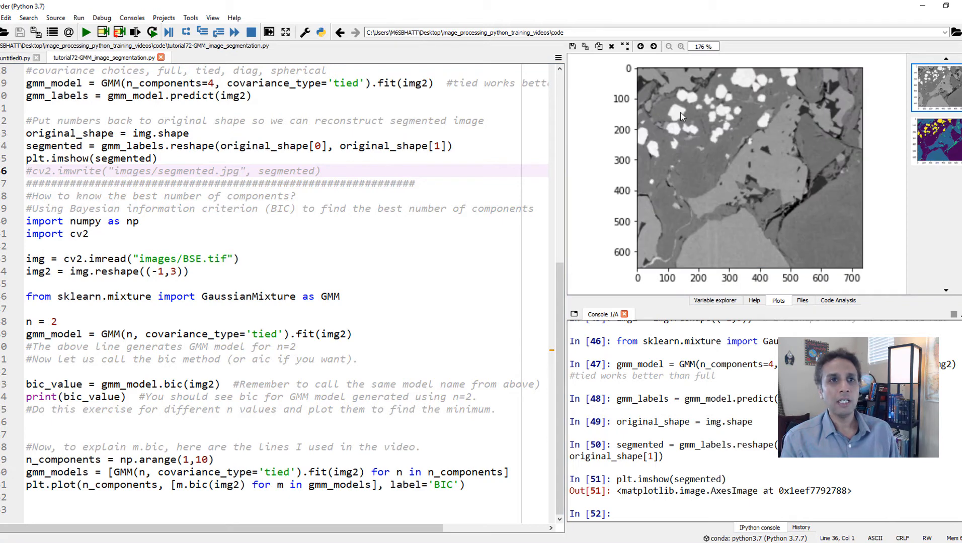
{"action": "mouse_move", "coordinate": [702, 184]}
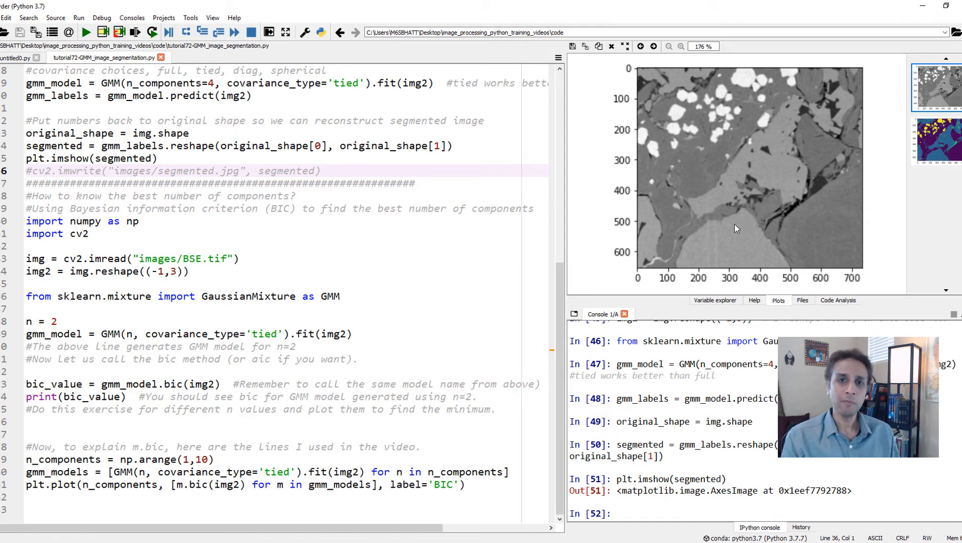
{"action": "mouse_move", "coordinate": [741, 249]}
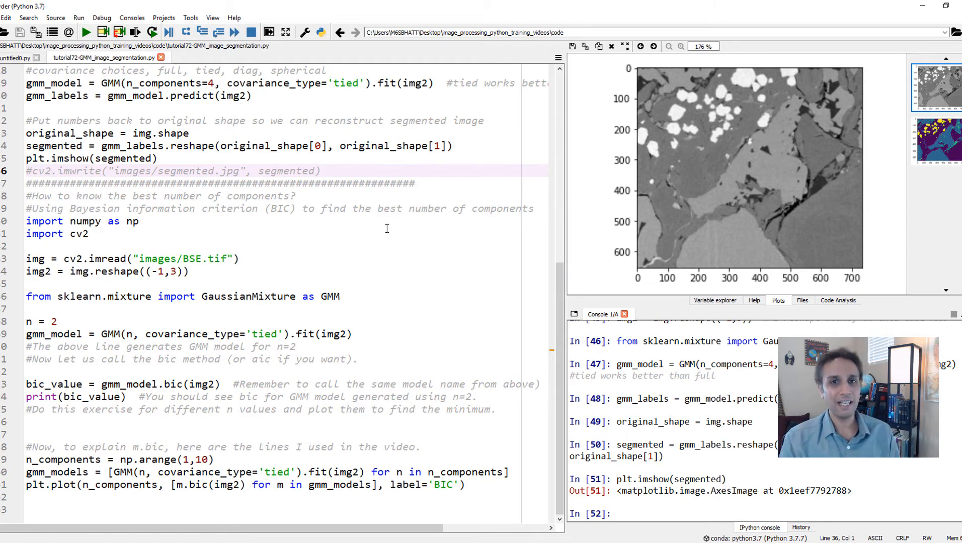
{"action": "mouse_move", "coordinate": [376, 263]}
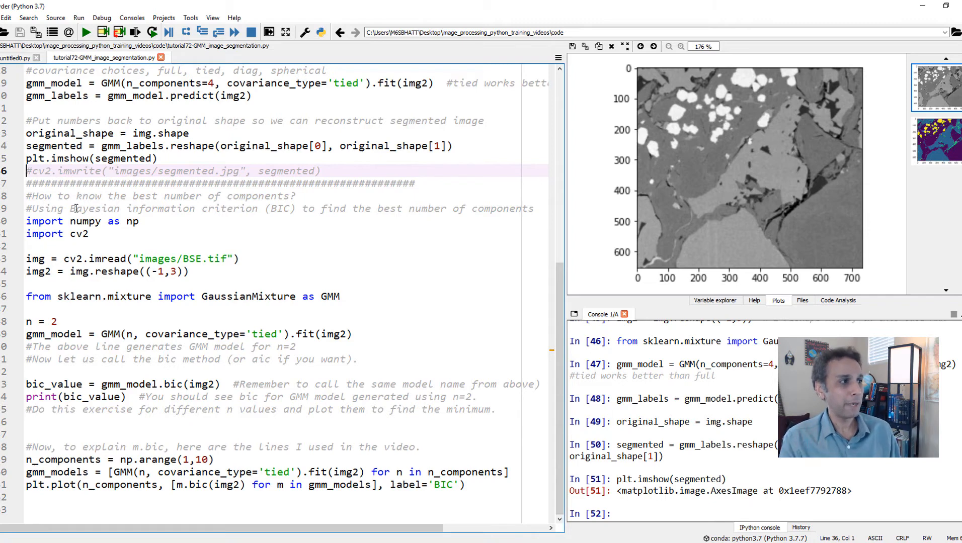
{"action": "left_click_drag", "start_coordinate": [69, 208], "coordinate": [260, 208]}
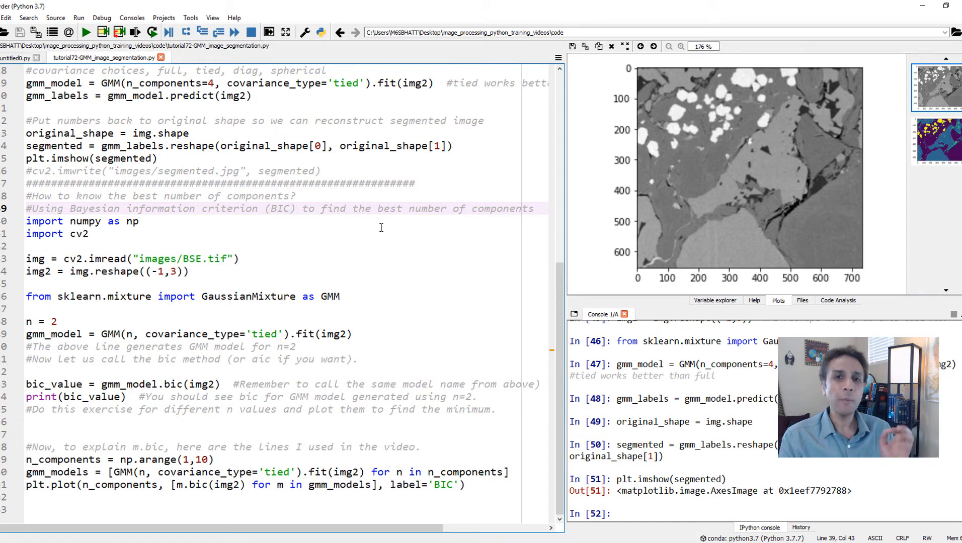
{"action": "mouse_move", "coordinate": [367, 268]}
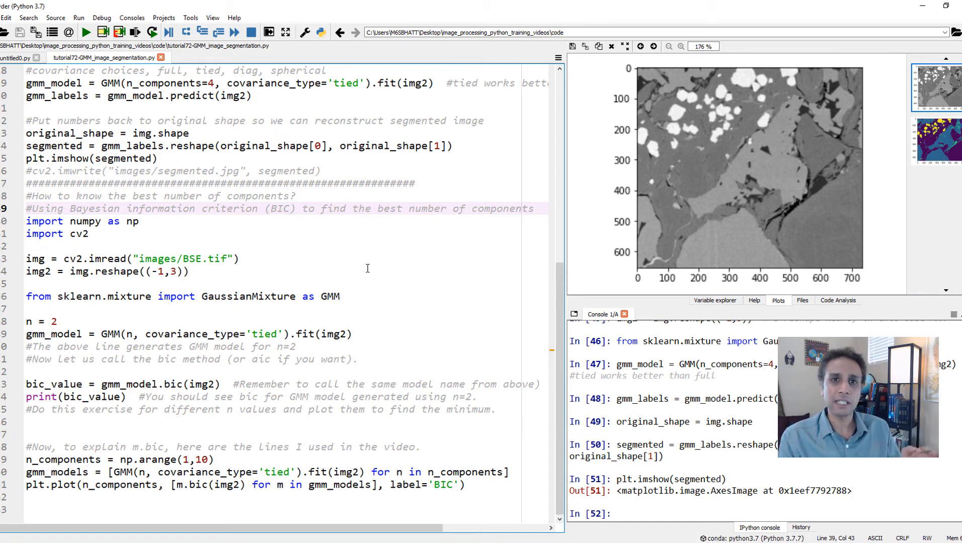
{"action": "mouse_move", "coordinate": [361, 283]}
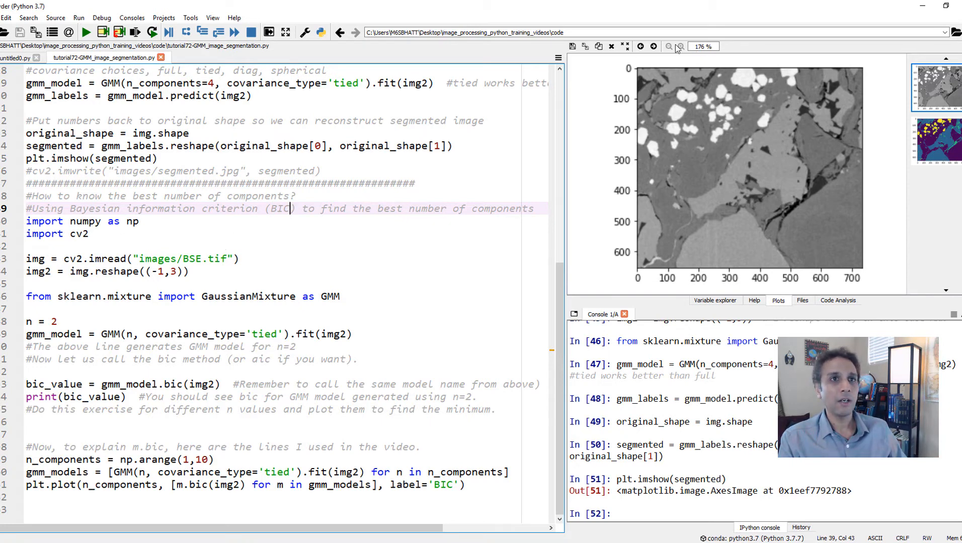
- Reload the BSE image, fit a 2-component tied GMM, and print BIC (about -6226637.9)
{"action": "left_click", "coordinate": [714, 300]}
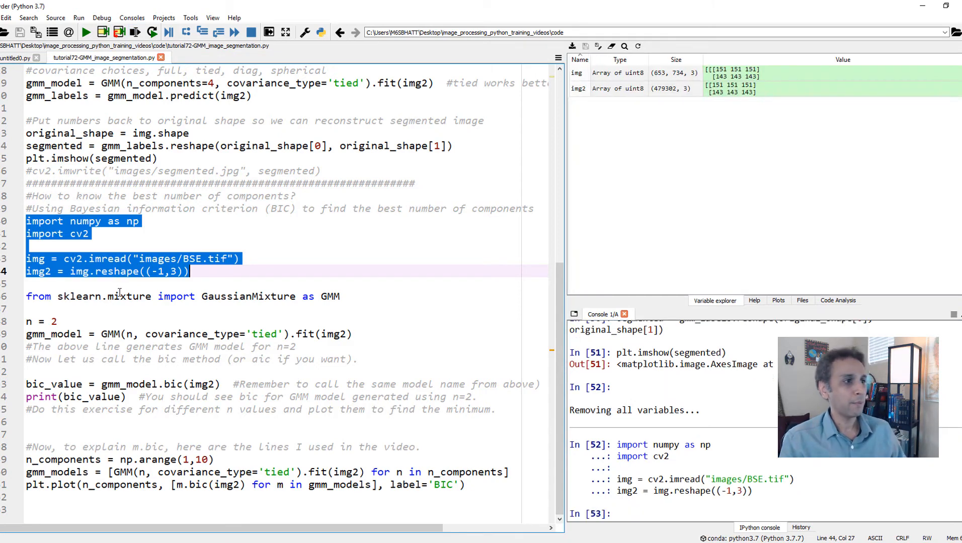
{"action": "left_click", "coordinate": [120, 296]}
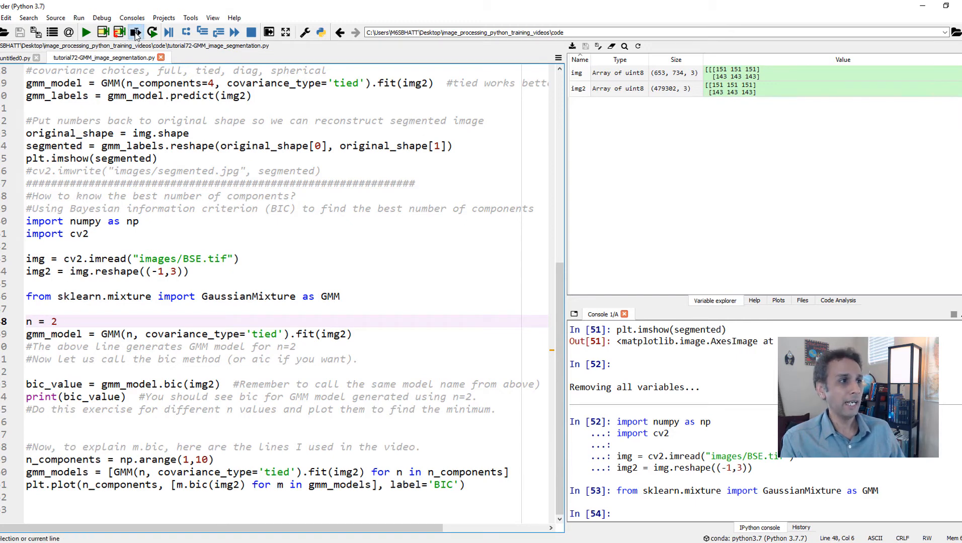
{"action": "left_click", "coordinate": [135, 32]}
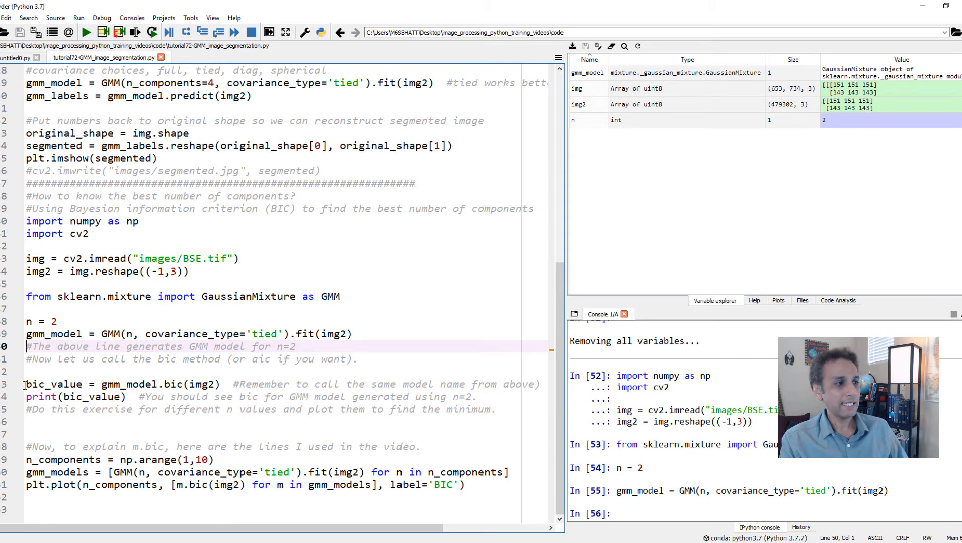
{"action": "double_click", "coordinate": [53, 384]}
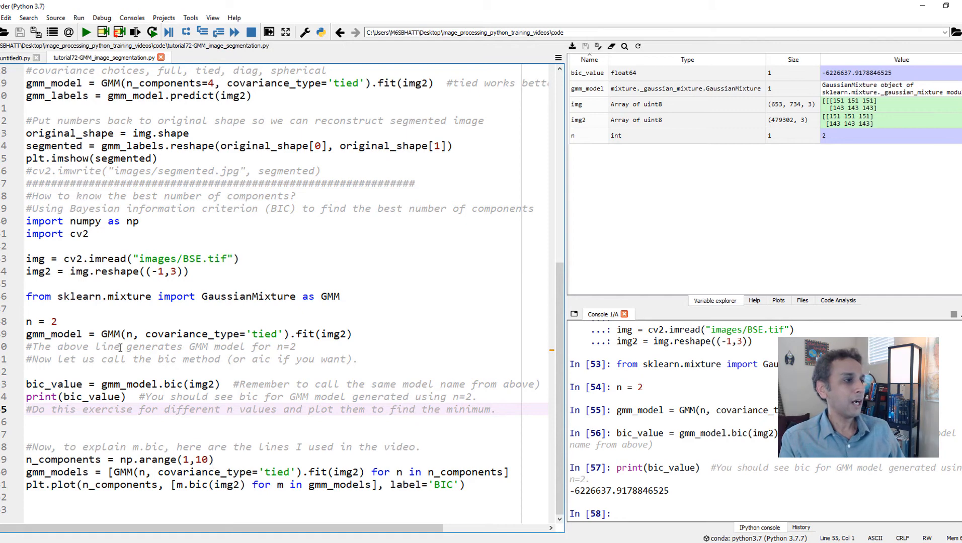
- Set n = 4 and rerun through print(bic_value), giving BIC about -6478479.2
{"action": "left_click", "coordinate": [62, 321]}
{"action": "type", "text": "4"}
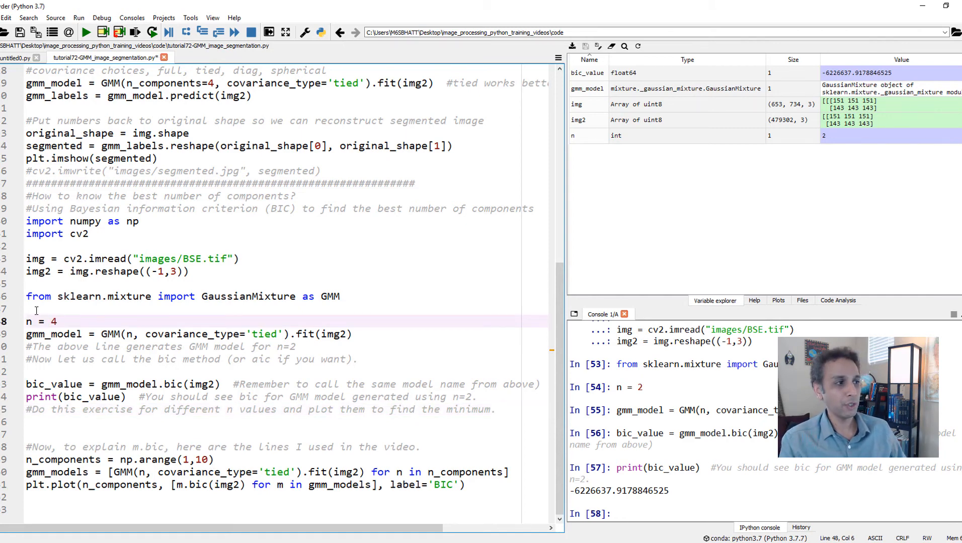
{"action": "left_click_drag", "start_coordinate": [56, 322], "coordinate": [126, 397]}
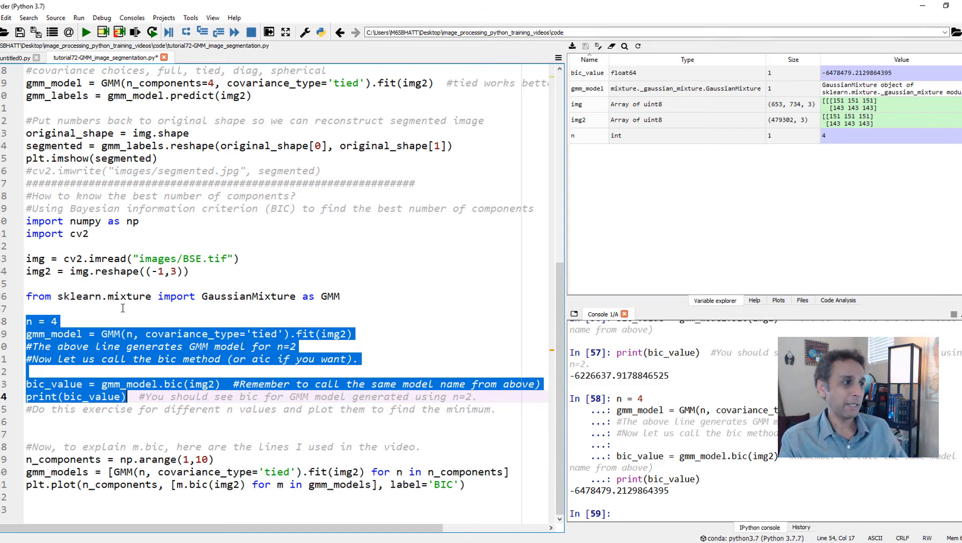
{"action": "left_click", "coordinate": [73, 322]}
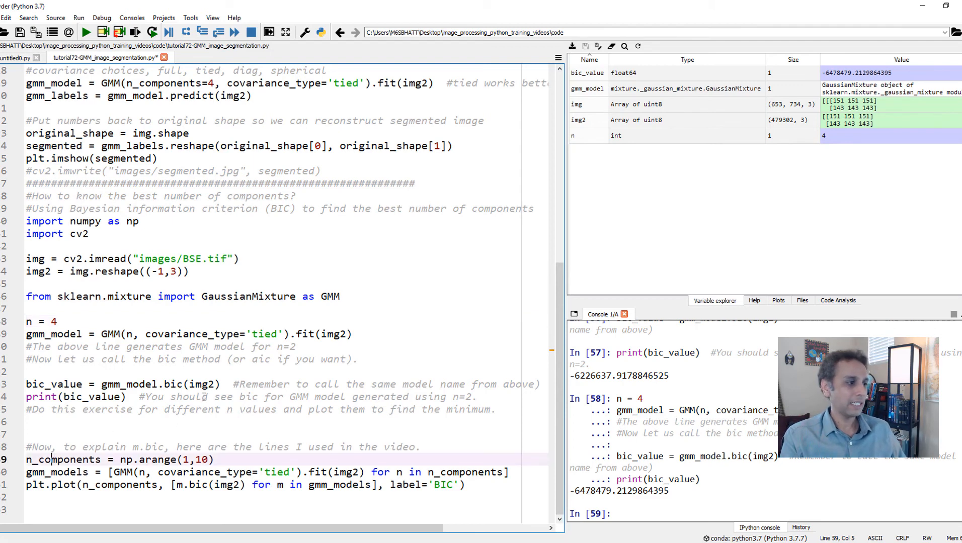
- Fit GMMs for 1–9 components, import pyplot as plt, and plot their BIC values
{"action": "double_click", "coordinate": [61, 459]}
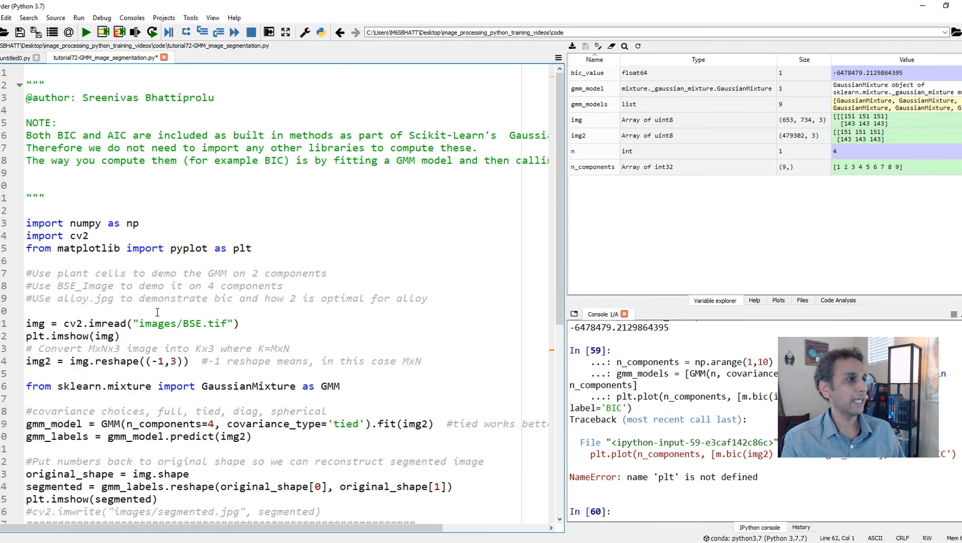
{"action": "left_click", "coordinate": [129, 249]}
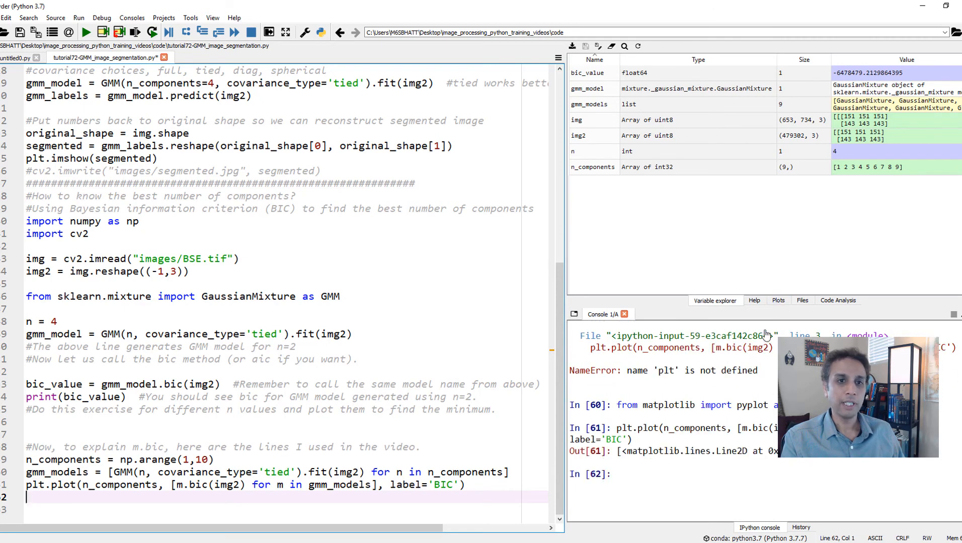
- Show the BIC curve for 1–9 components in the Plots pane
{"action": "left_click", "coordinate": [777, 300]}
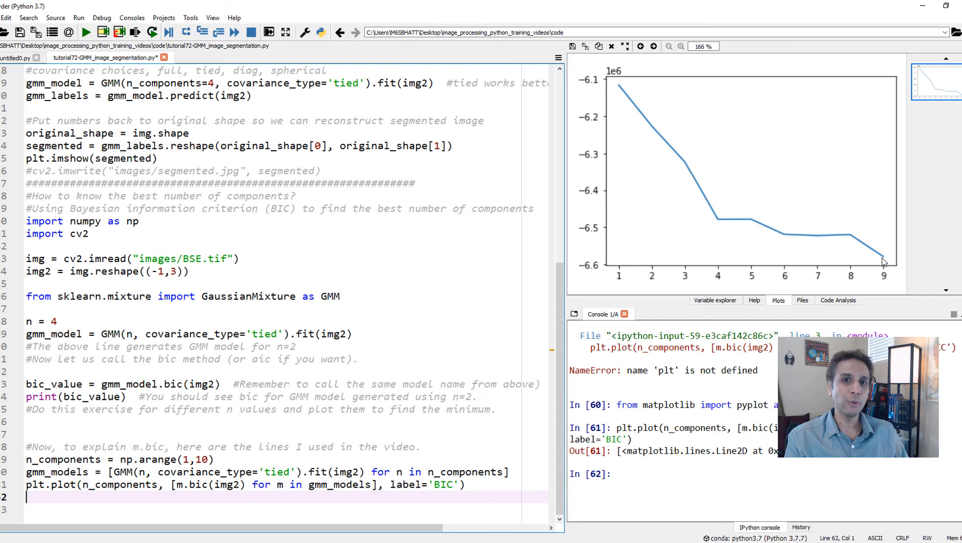
{"action": "mouse_move", "coordinate": [882, 259]}
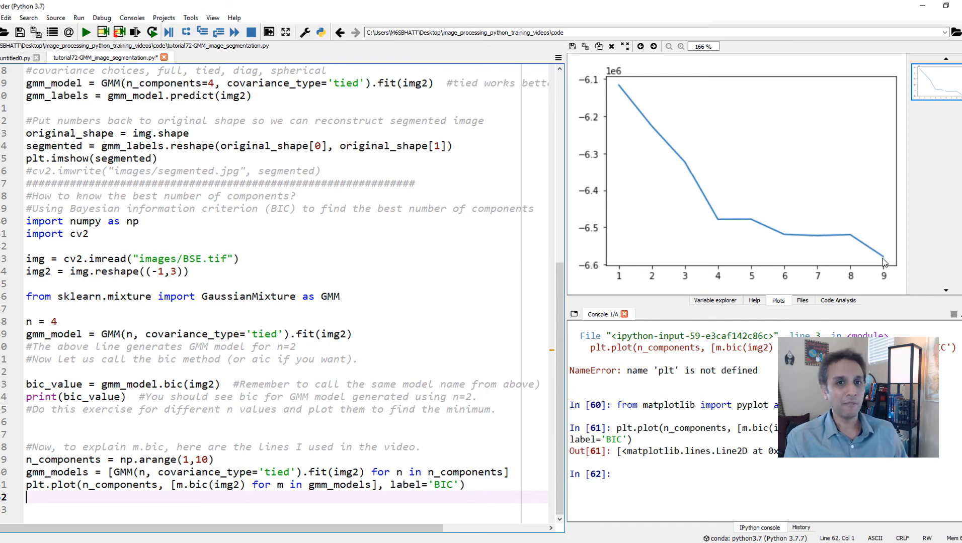
{"action": "mouse_move", "coordinate": [813, 247]}
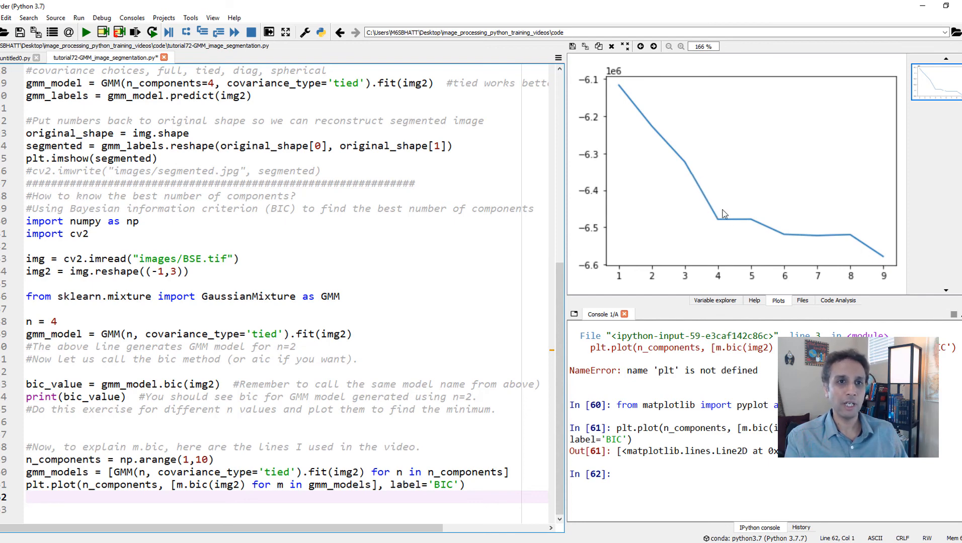
{"action": "mouse_move", "coordinate": [733, 233]}
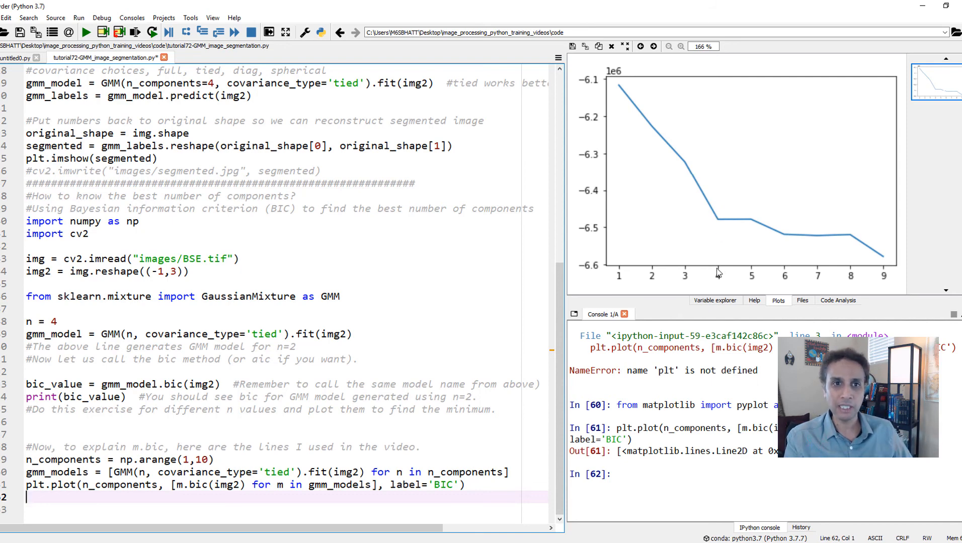
{"action": "mouse_move", "coordinate": [836, 266]}
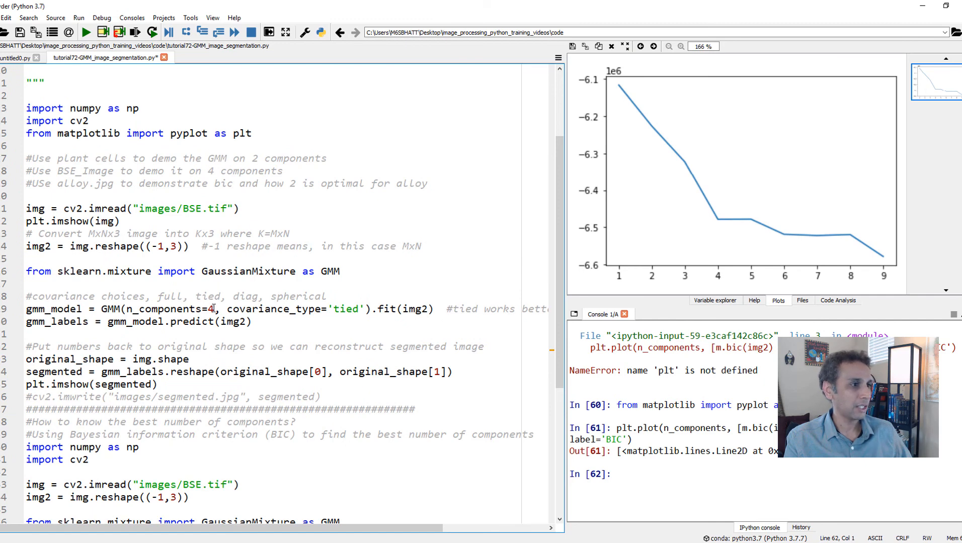
- Change n_components to 9 and replot the segmented BSE image
{"action": "type", "text": "9"}
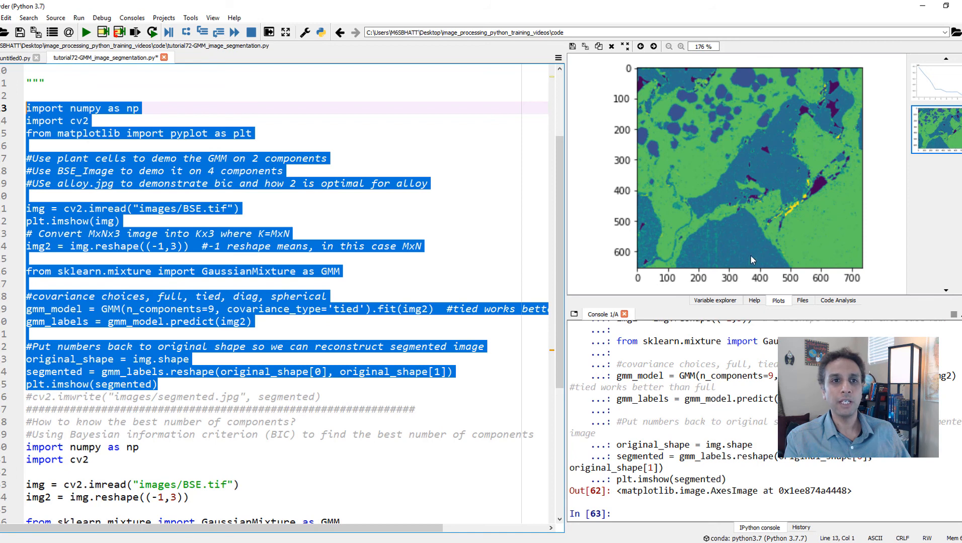
{"action": "mouse_move", "coordinate": [682, 240]}
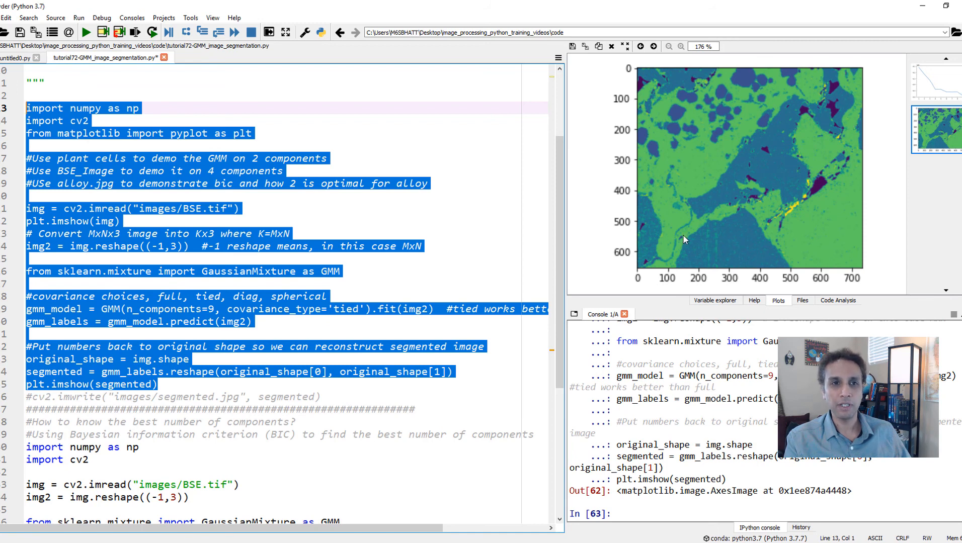
{"action": "mouse_move", "coordinate": [725, 238]}
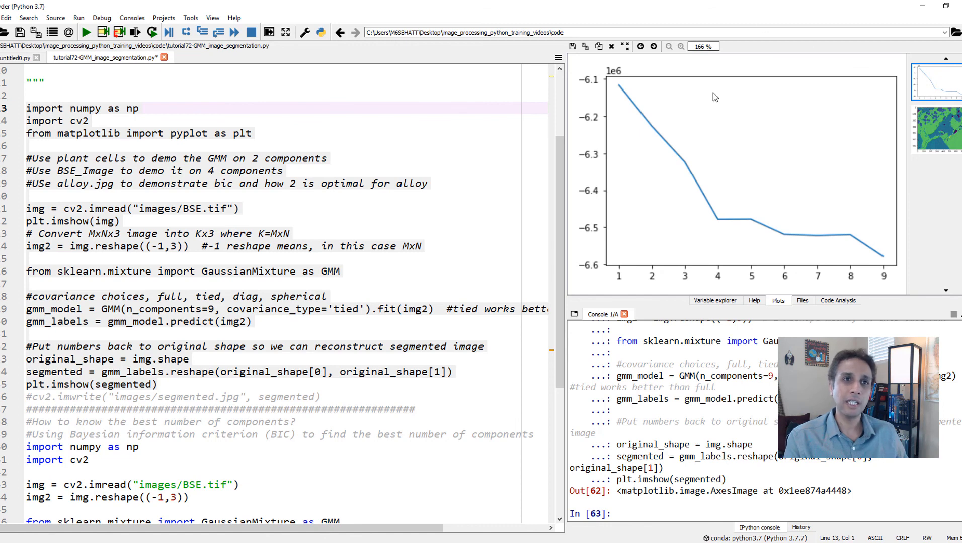
{"action": "mouse_move", "coordinate": [670, 171]}
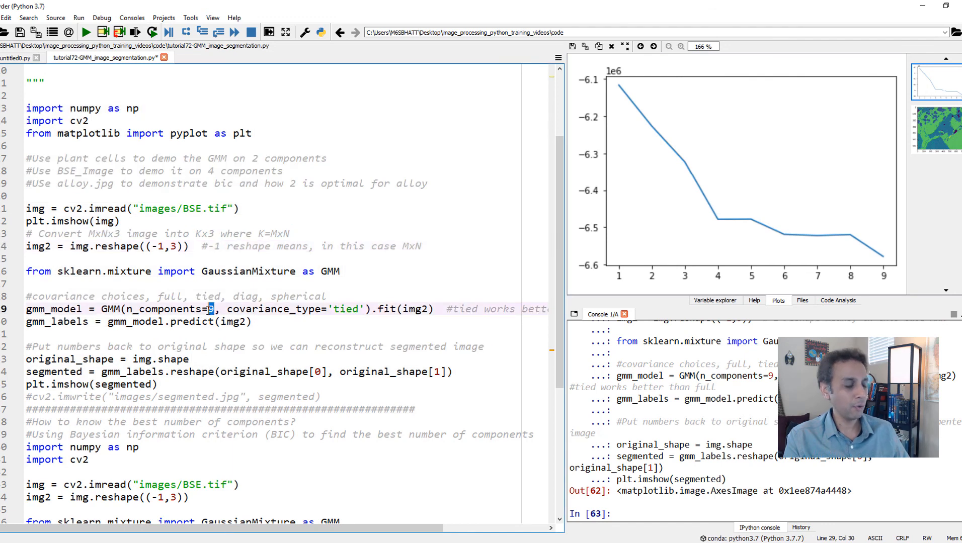
- Reopen the BIC plot and change n_components from 9 to 4
{"action": "type", "text": "4"}
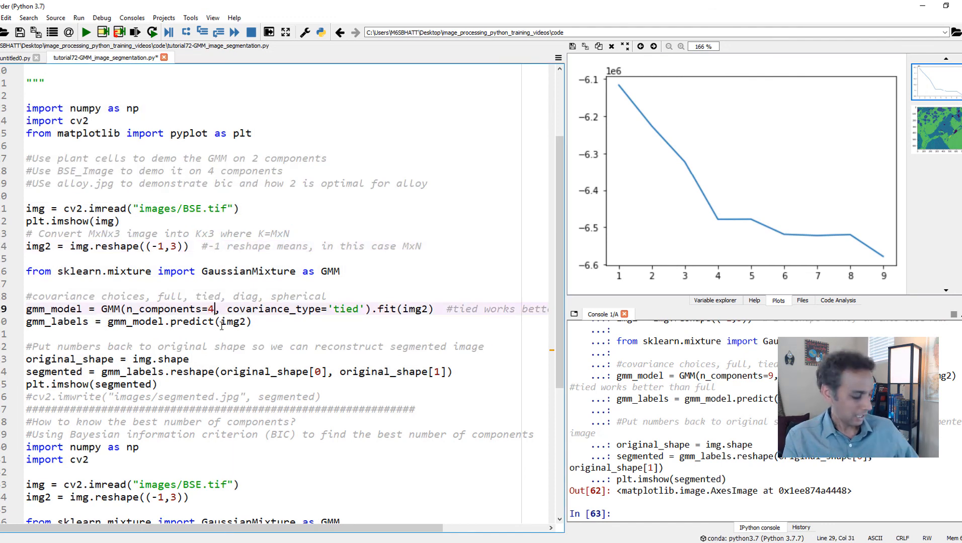